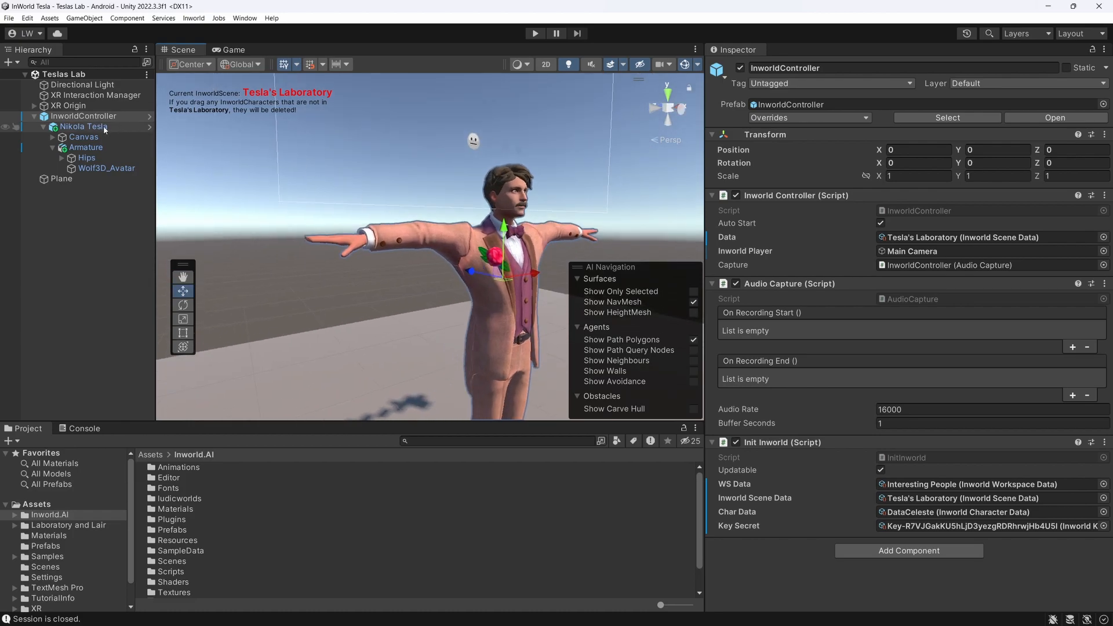
# Step: Browse the inworld.ai homepage down to the real-time generative AI and character engine sections
pyautogui.click(83, 126)
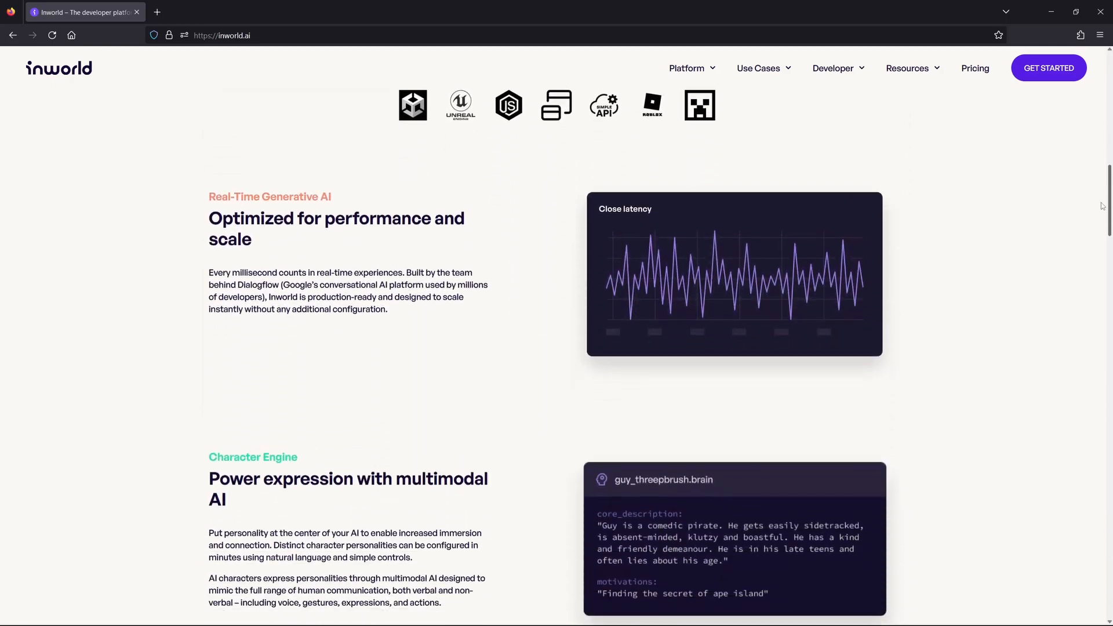
pyautogui.scroll(-3)
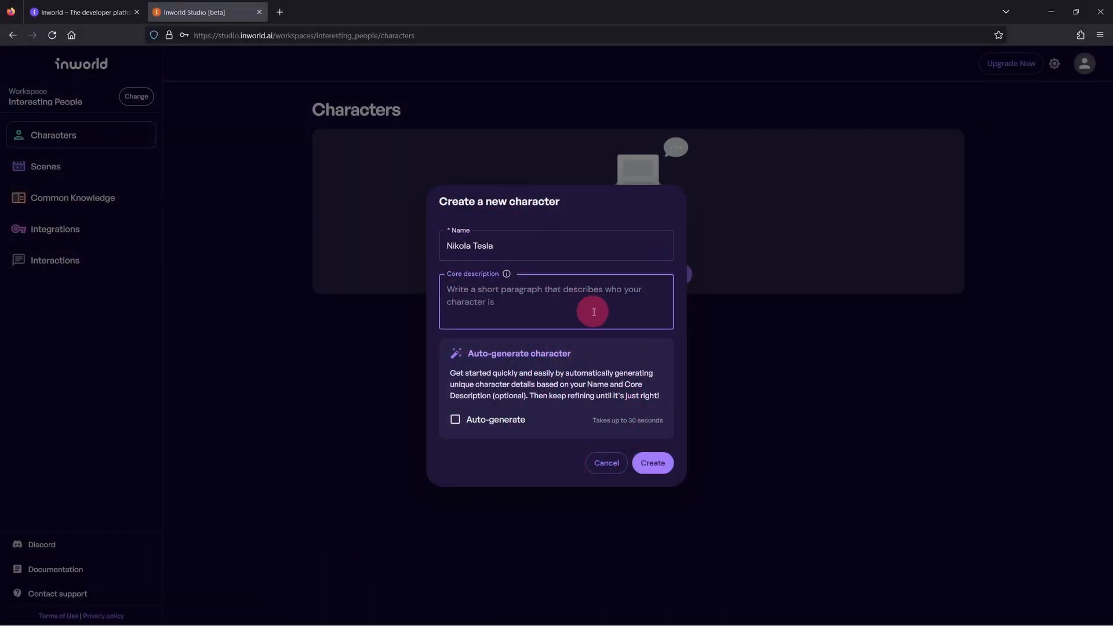
# Step: Create the 'Nikola Tesla' character and bring up its Identity details
pyautogui.click(651, 463)
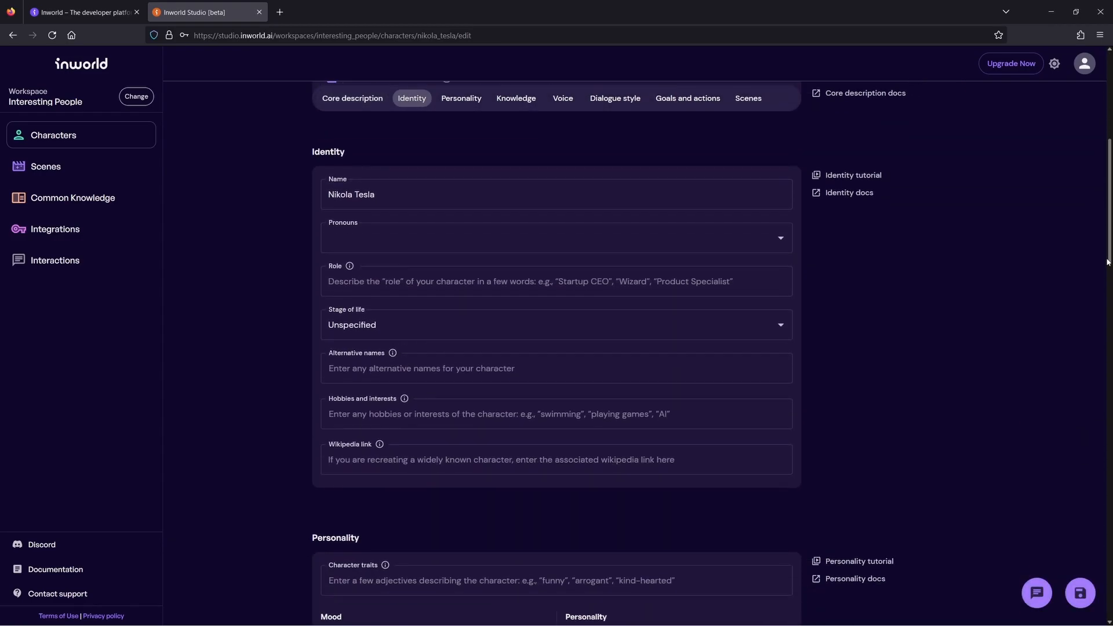
pyautogui.click(53, 135)
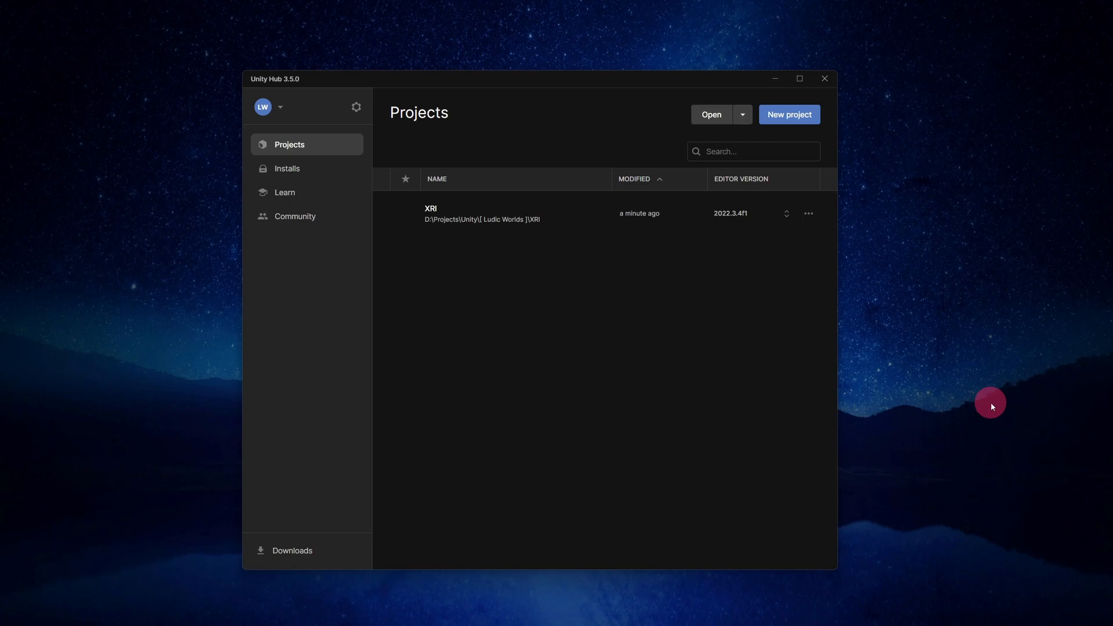
# Step: Create a new 3D (URP) Unity project named 'Inworld Tesla'
pyautogui.click(788, 115)
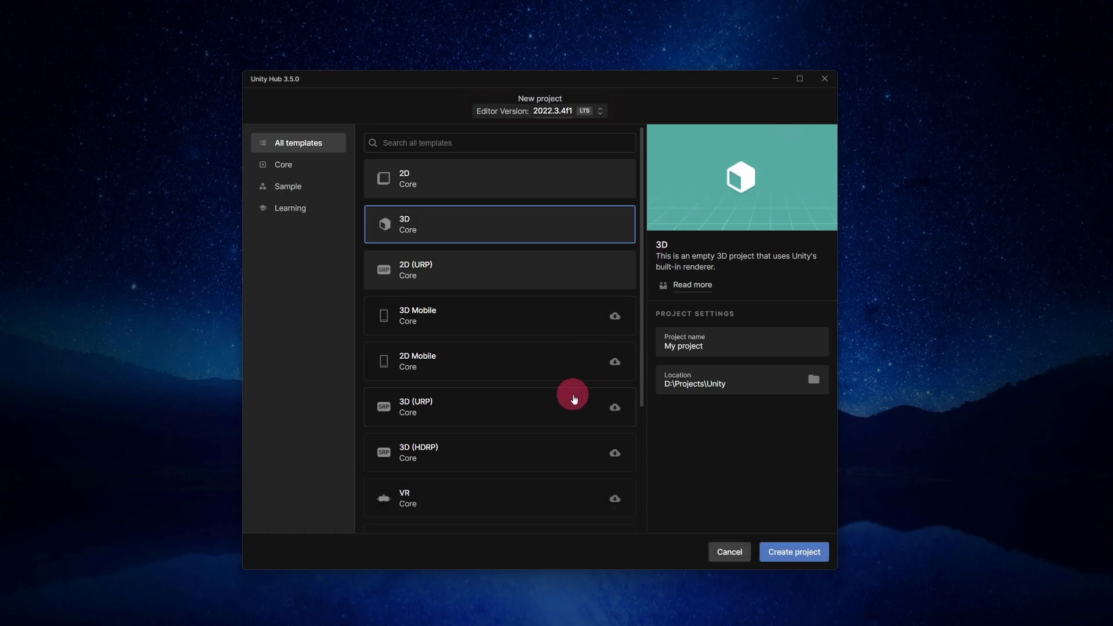
pyautogui.click(499, 407)
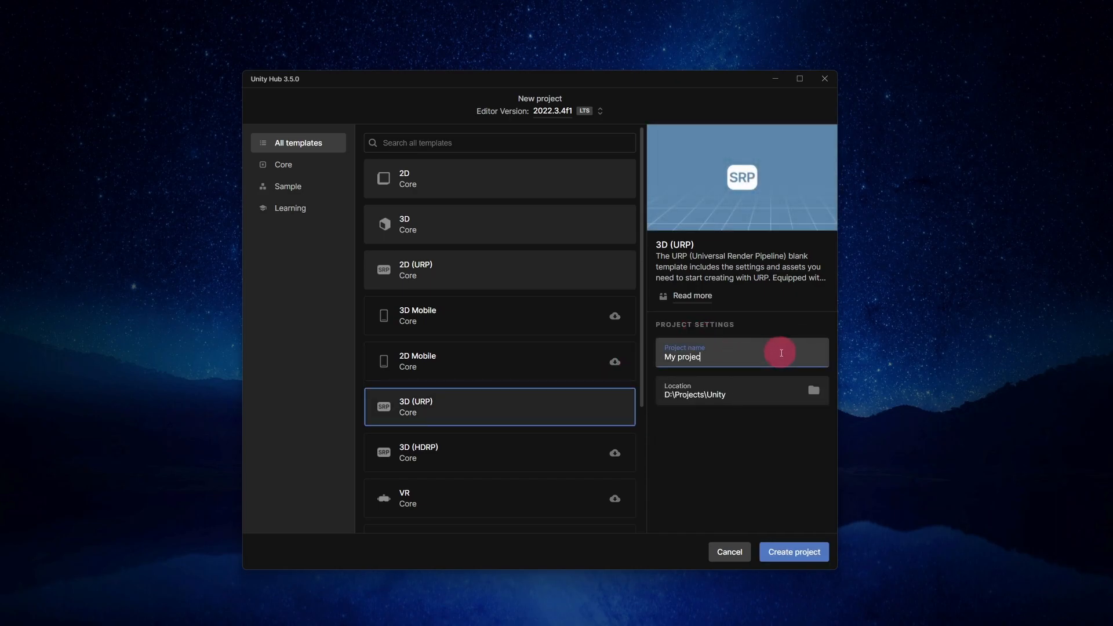
pyautogui.write('Inworld Tesla')
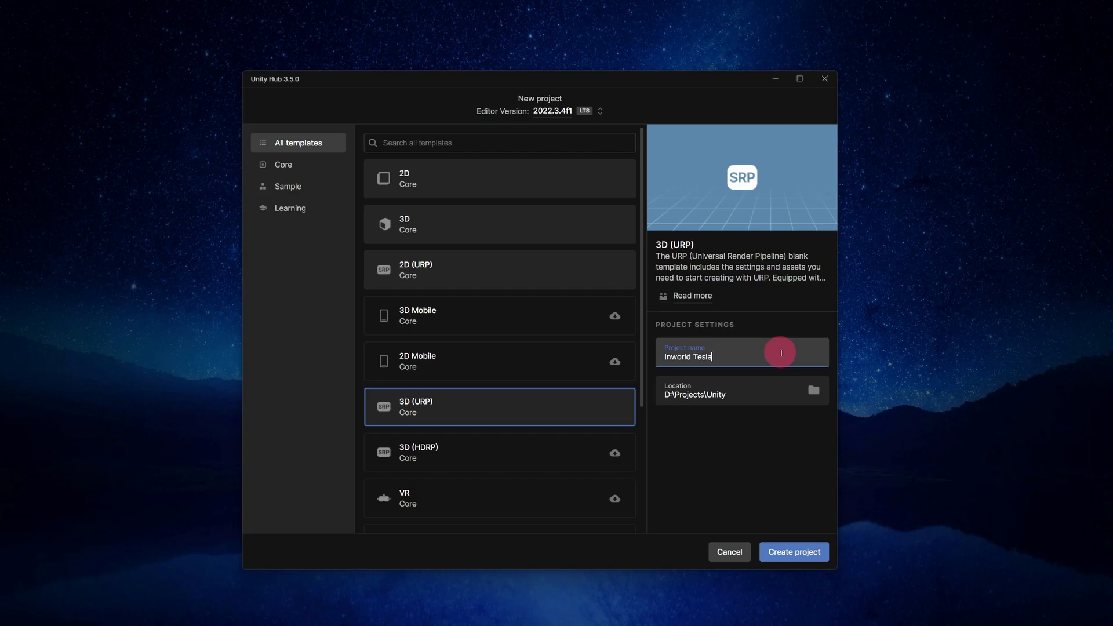
pyautogui.click(794, 552)
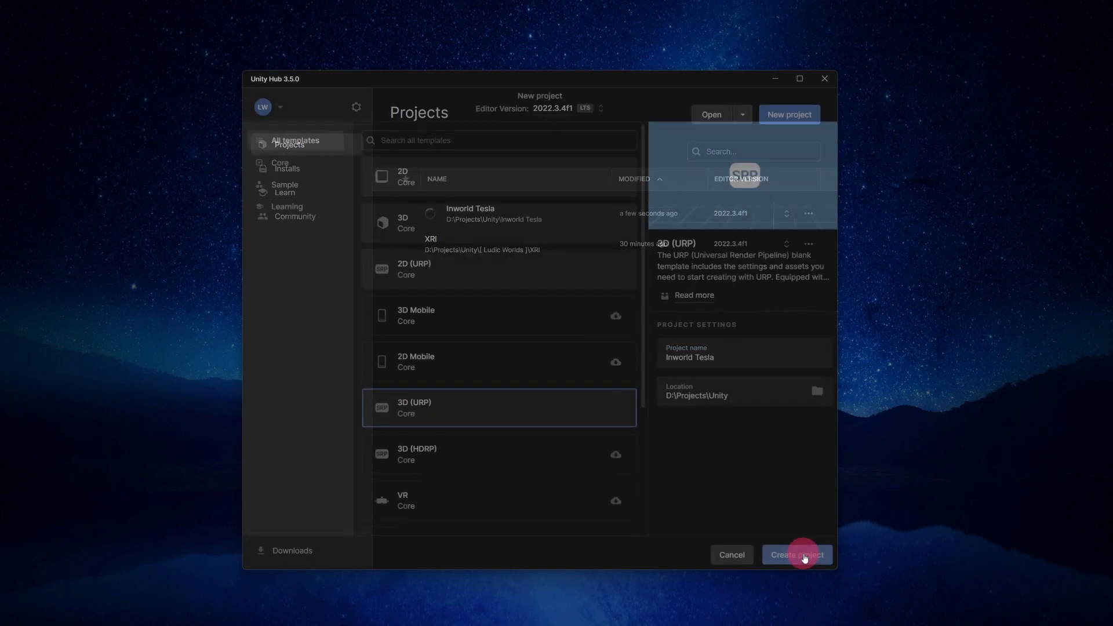
pyautogui.click(797, 555)
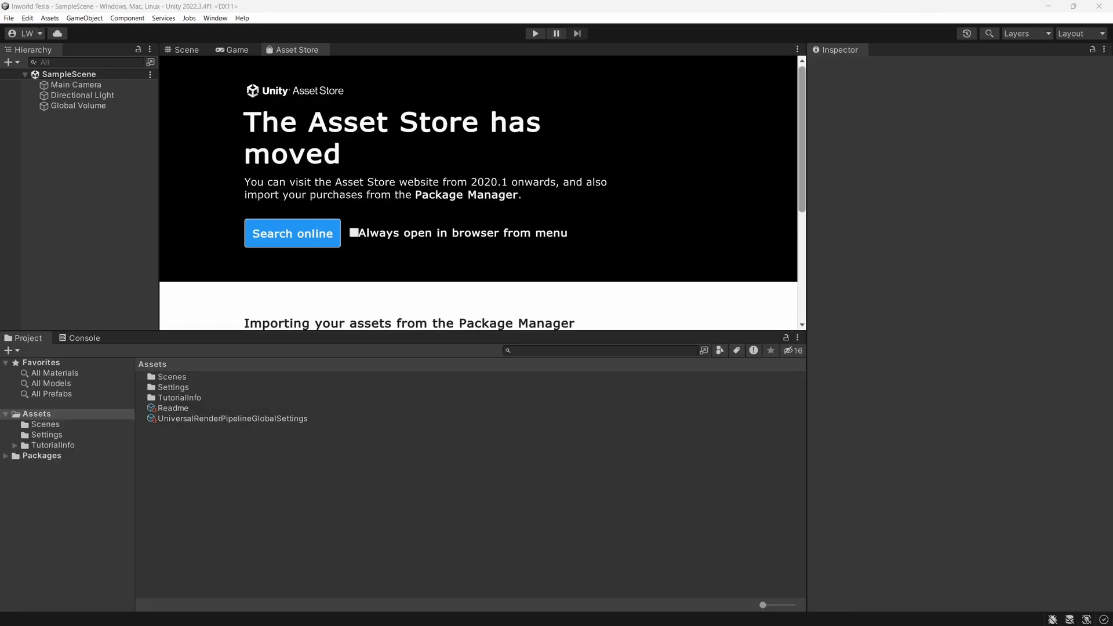
# Step: Open the Asset Store's AI page and the AI NPC Engine listing under Verified Solutions
pyautogui.click(292, 234)
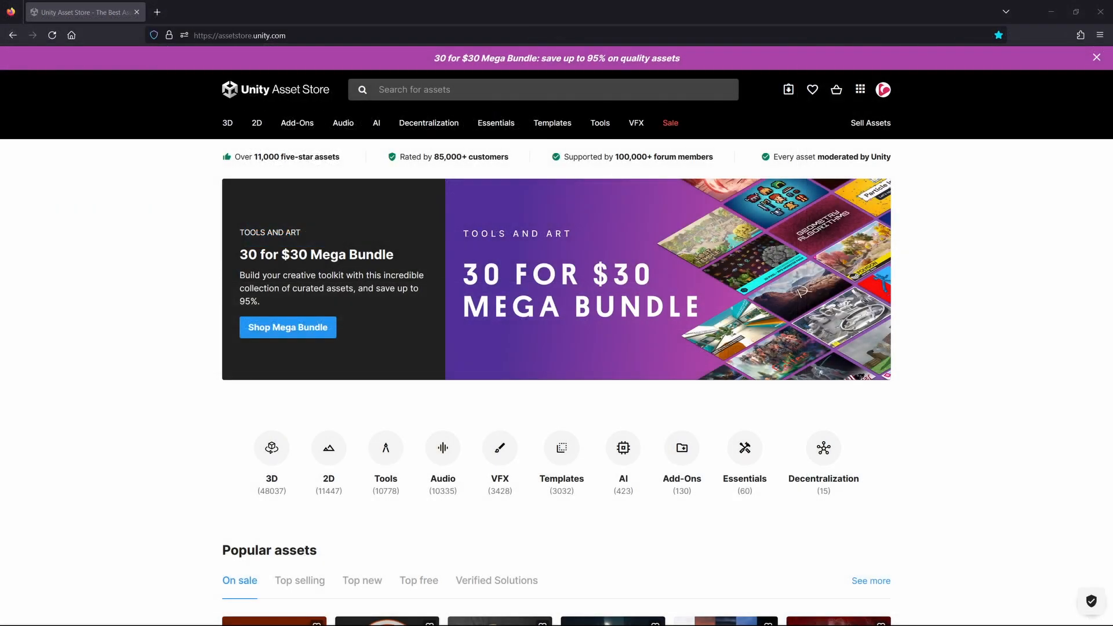
pyautogui.moveTo(308, 35)
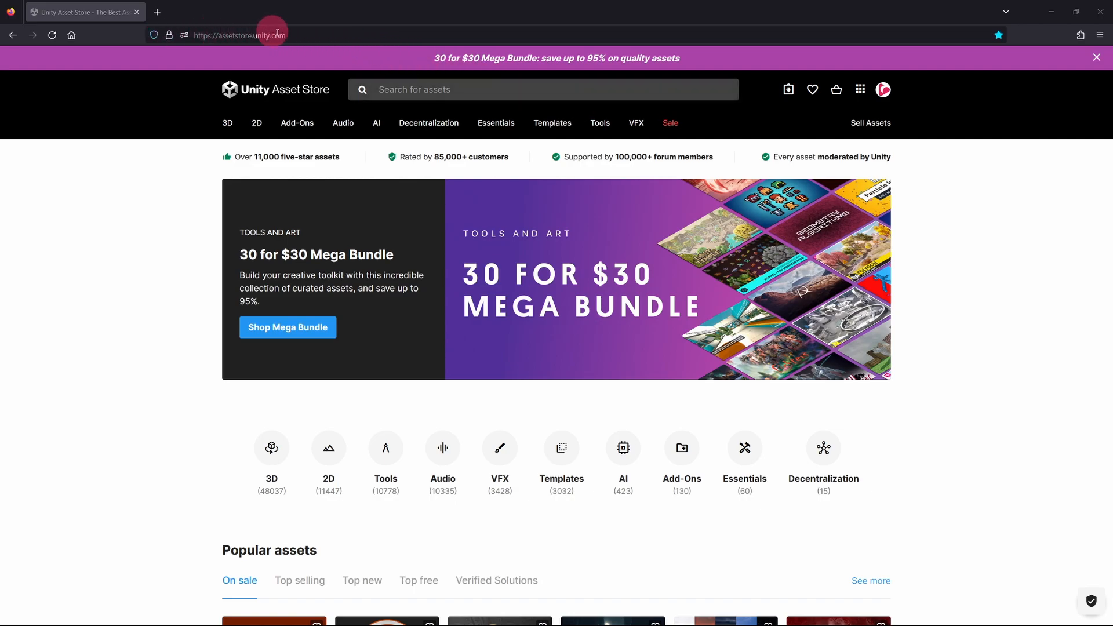
pyautogui.moveTo(168, 34)
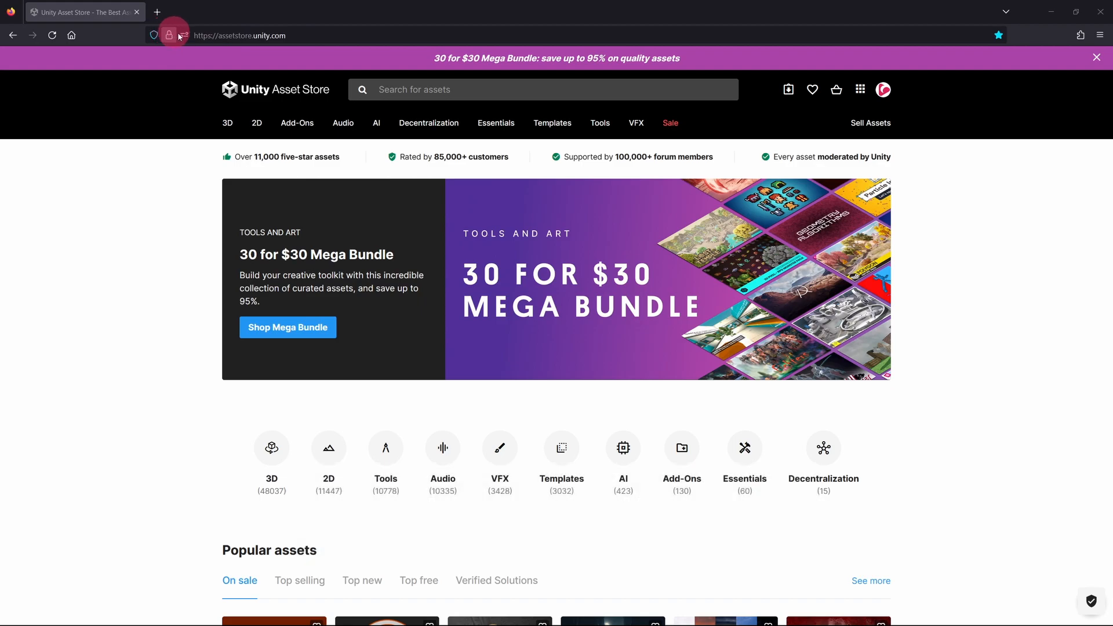
pyautogui.click(376, 123)
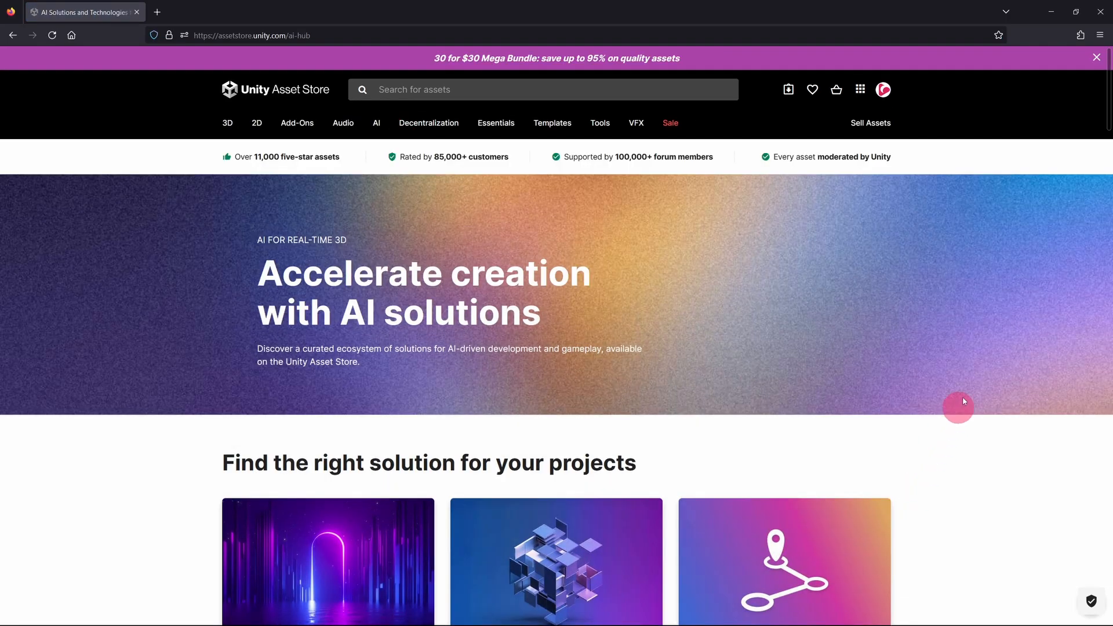
pyautogui.scroll(-3)
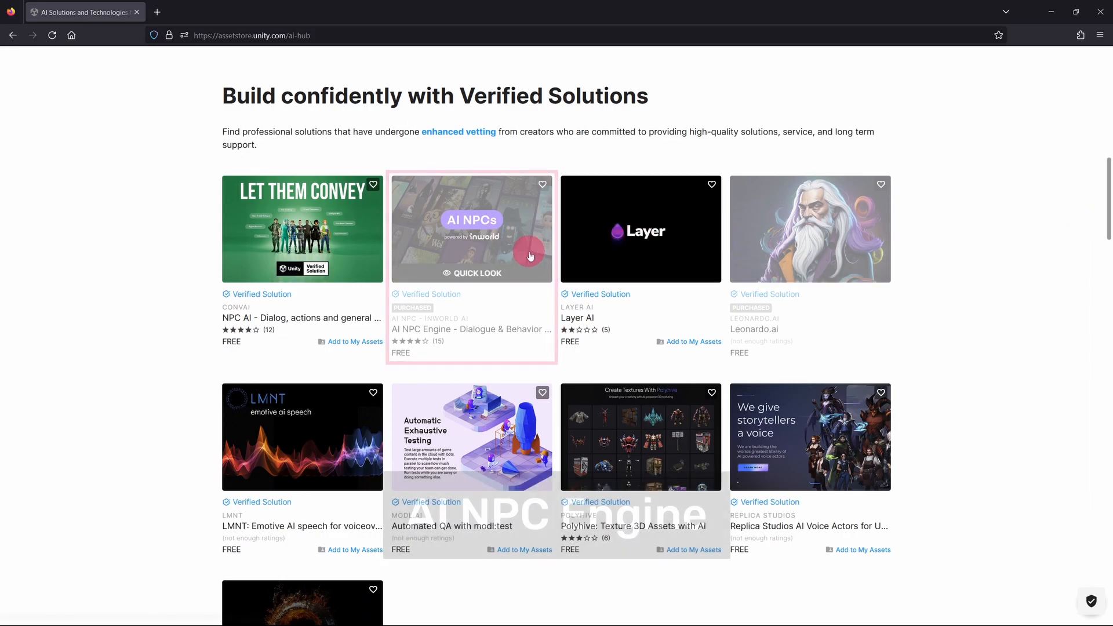
pyautogui.click(471, 228)
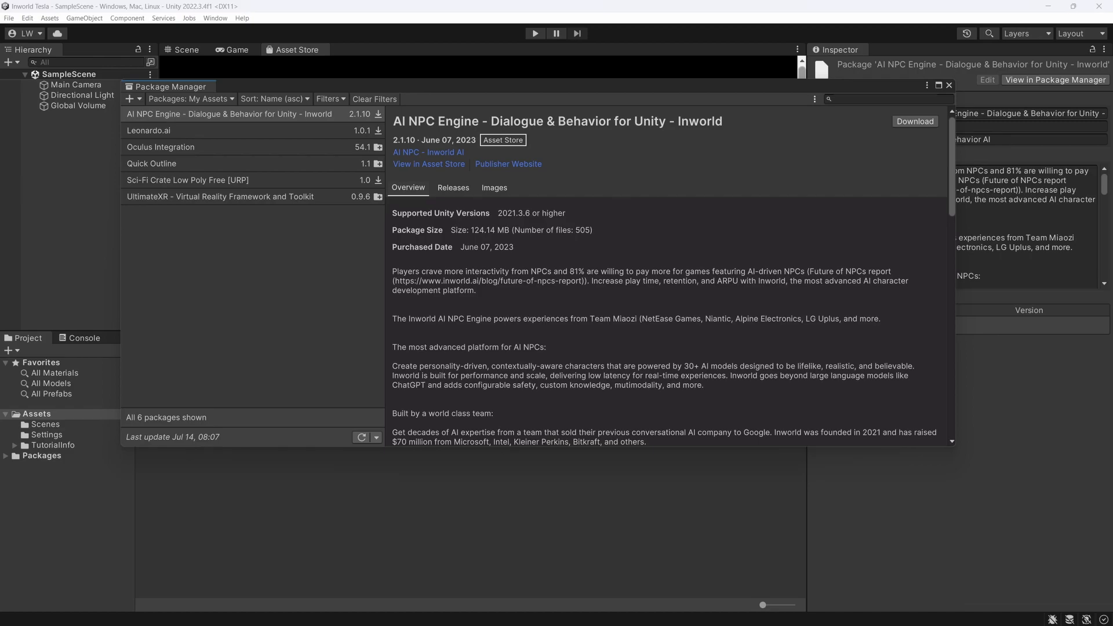
# Step: Download AI NPC Engine from My Assets in the Package Manager
pyautogui.click(949, 85)
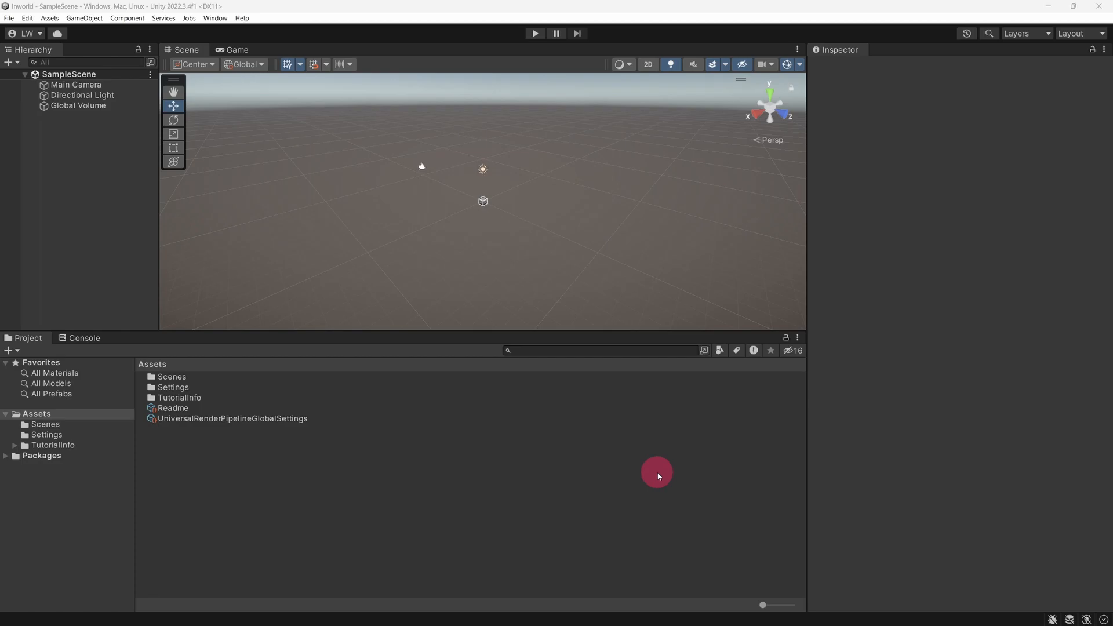
pyautogui.click(214, 18)
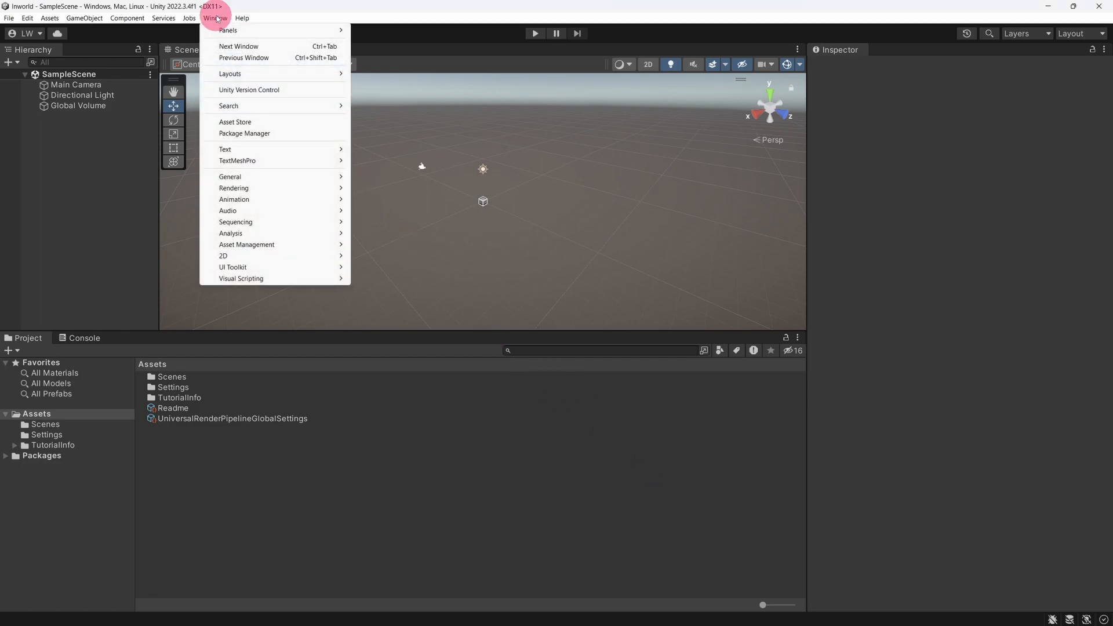
pyautogui.click(244, 133)
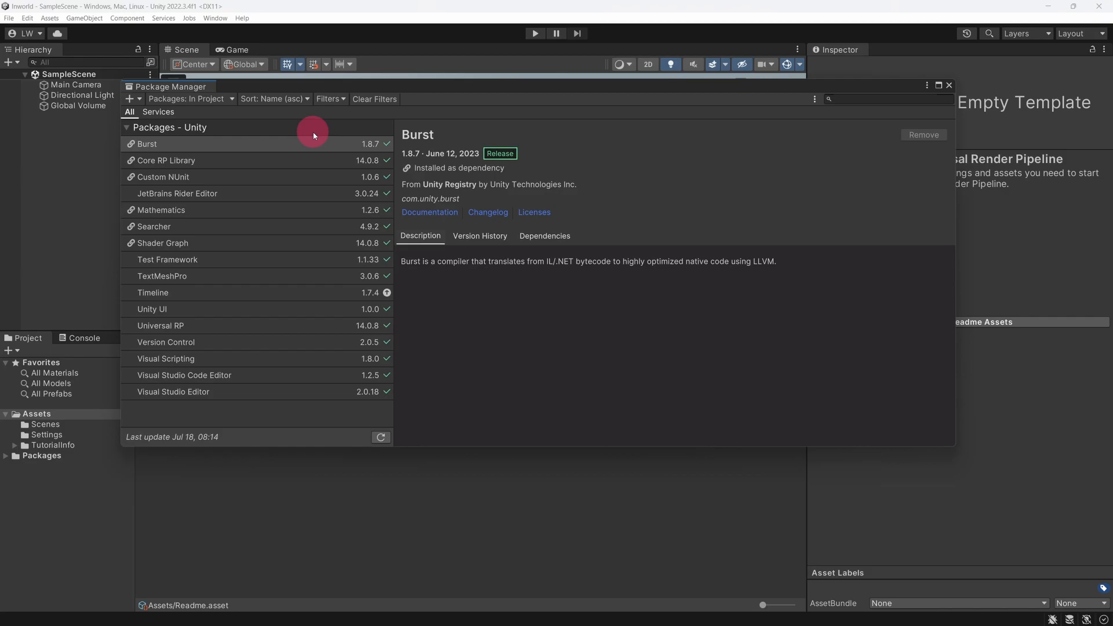
pyautogui.click(190, 99)
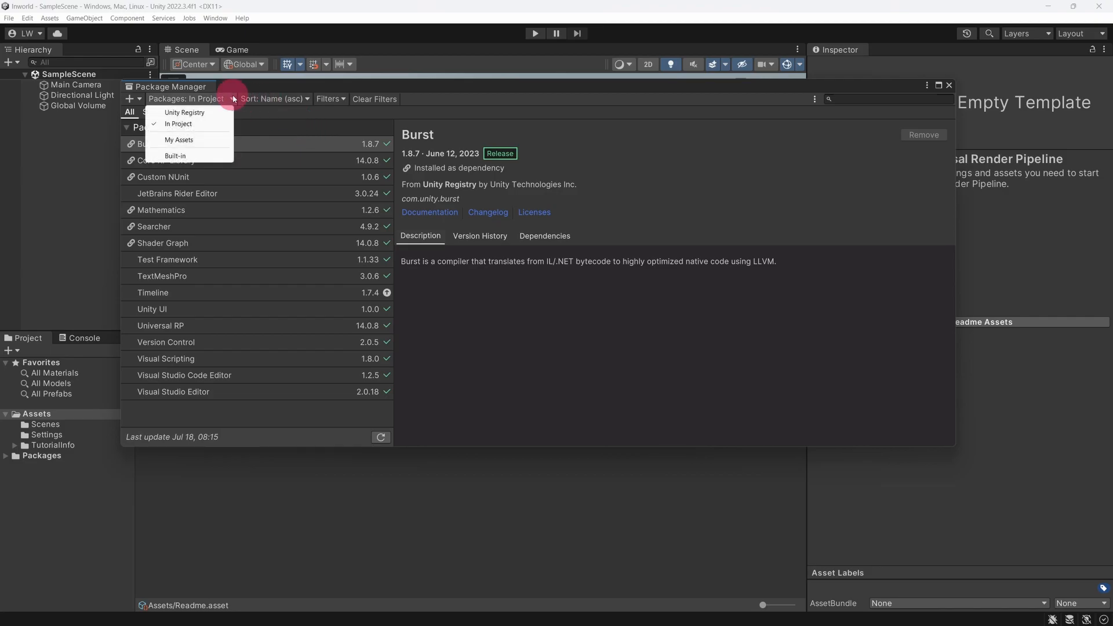
pyautogui.click(178, 140)
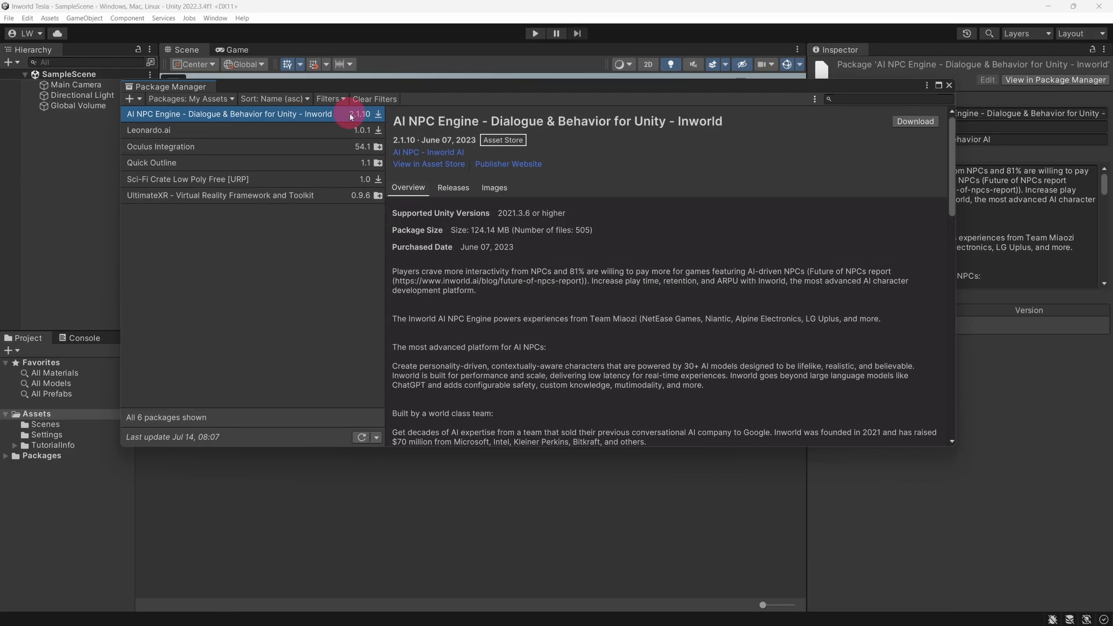
pyautogui.moveTo(915, 121)
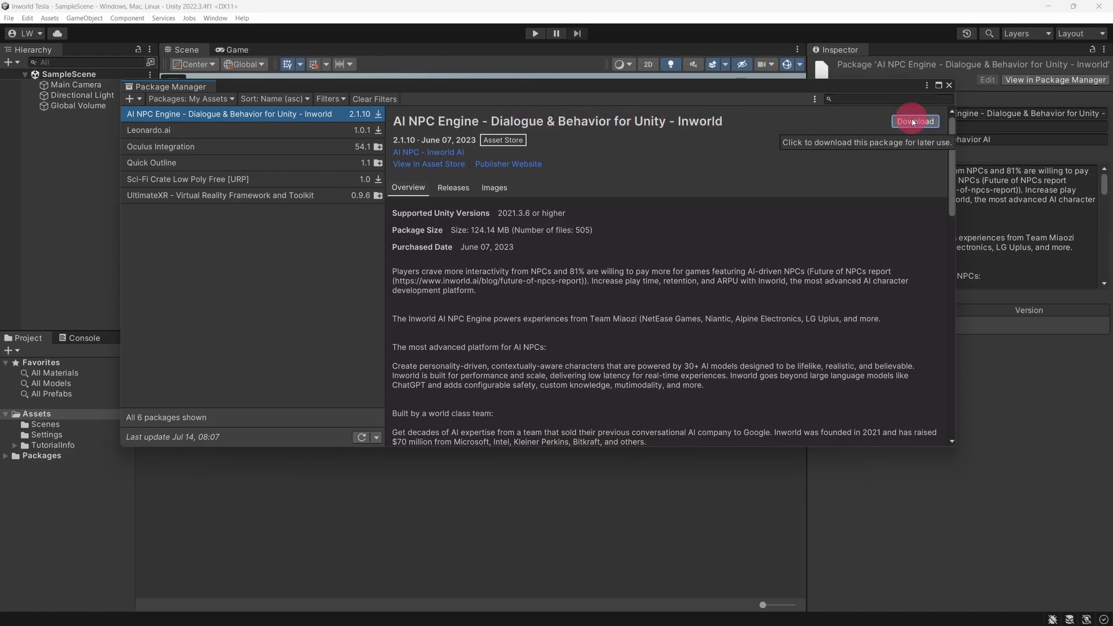
pyautogui.click(916, 121)
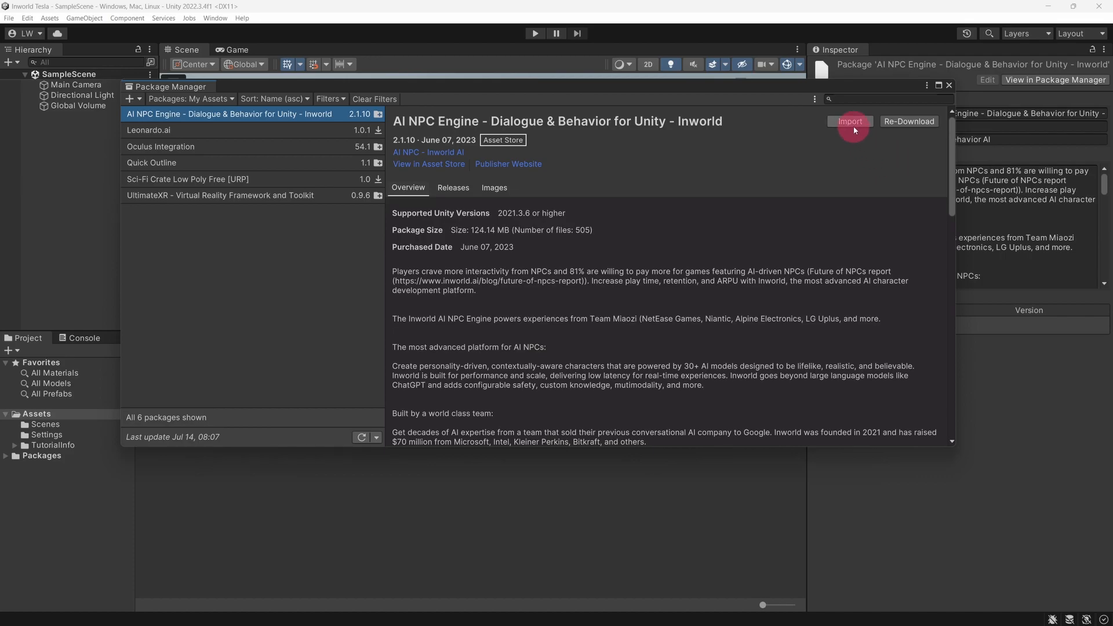
# Step: Import all of the AI NPC Engine package's files into the project
pyautogui.click(851, 121)
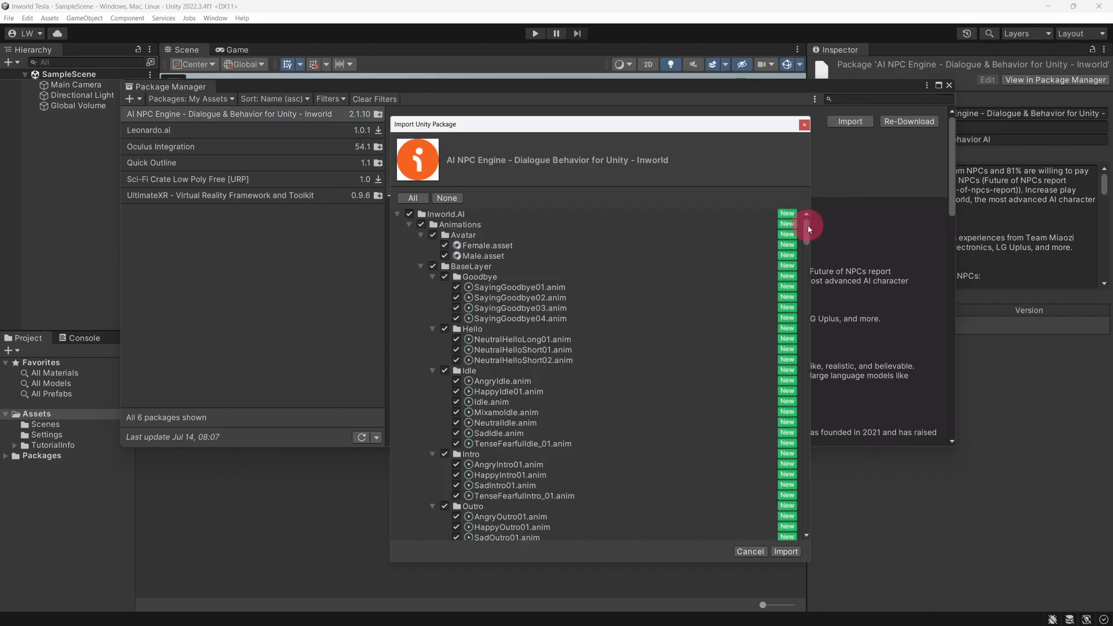
pyautogui.scroll(-3)
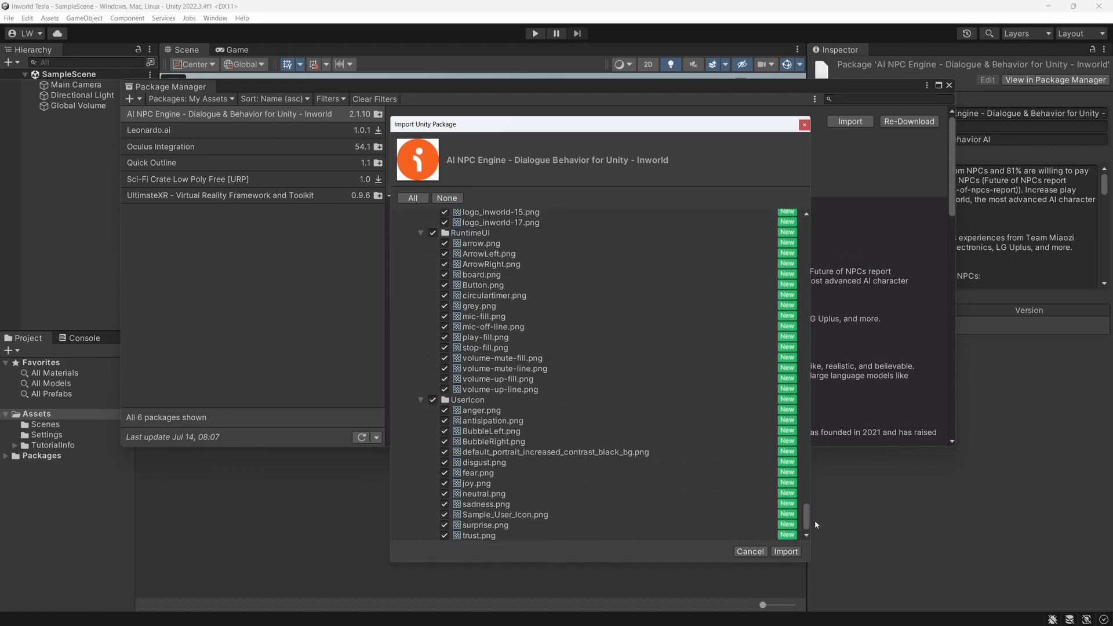
pyautogui.click(785, 550)
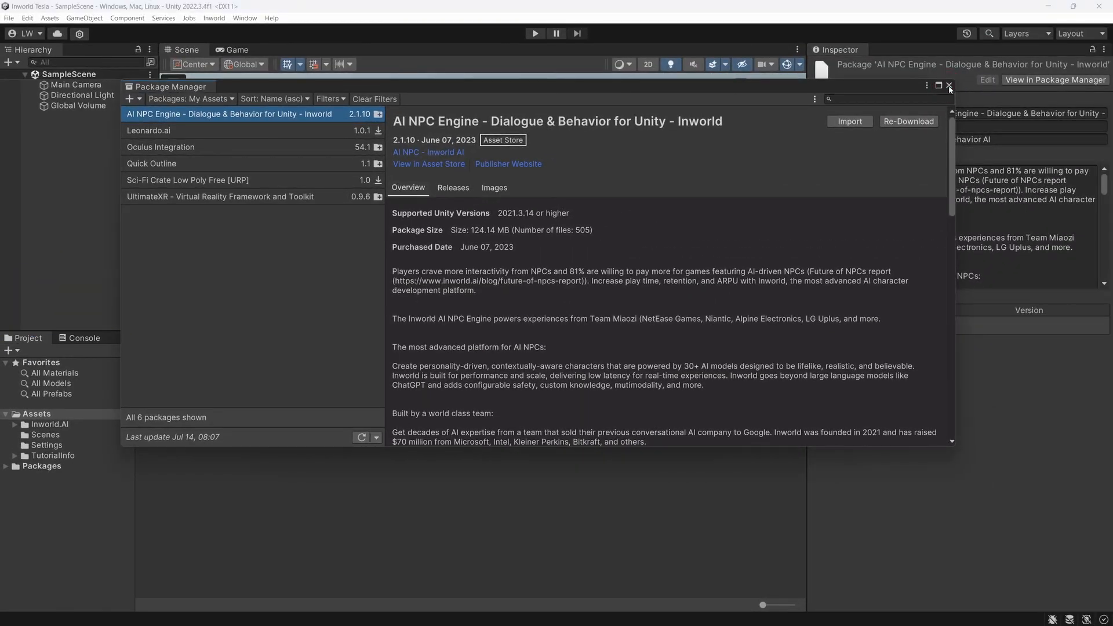
# Step: Close Package Manager and navigate to Assets > Inworld.AI > Resources > AIKeys
pyautogui.click(949, 86)
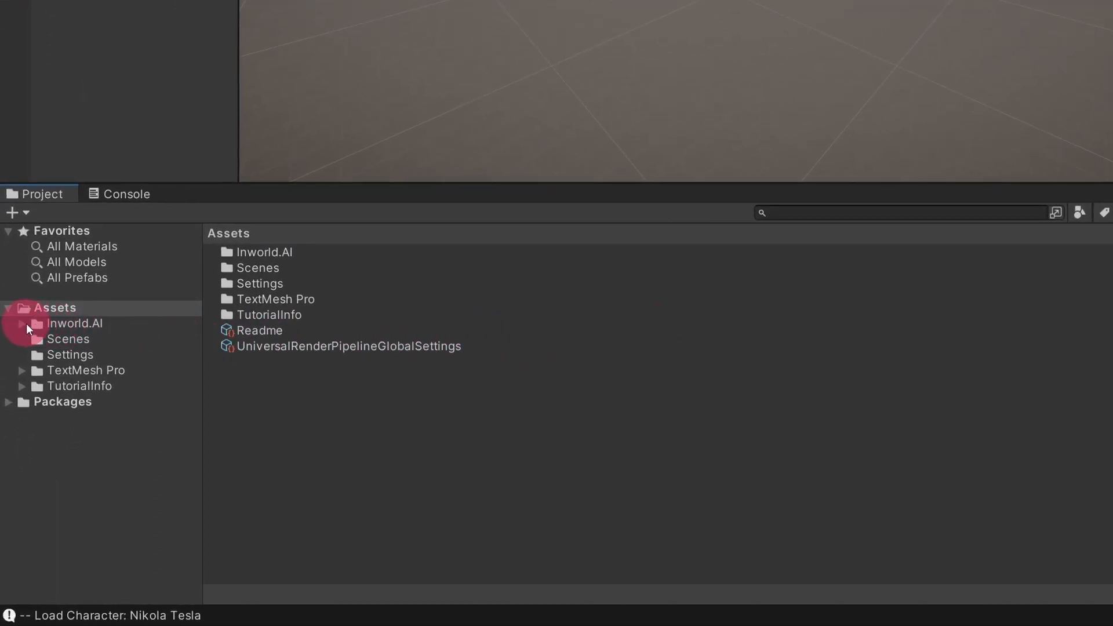
pyautogui.click(74, 323)
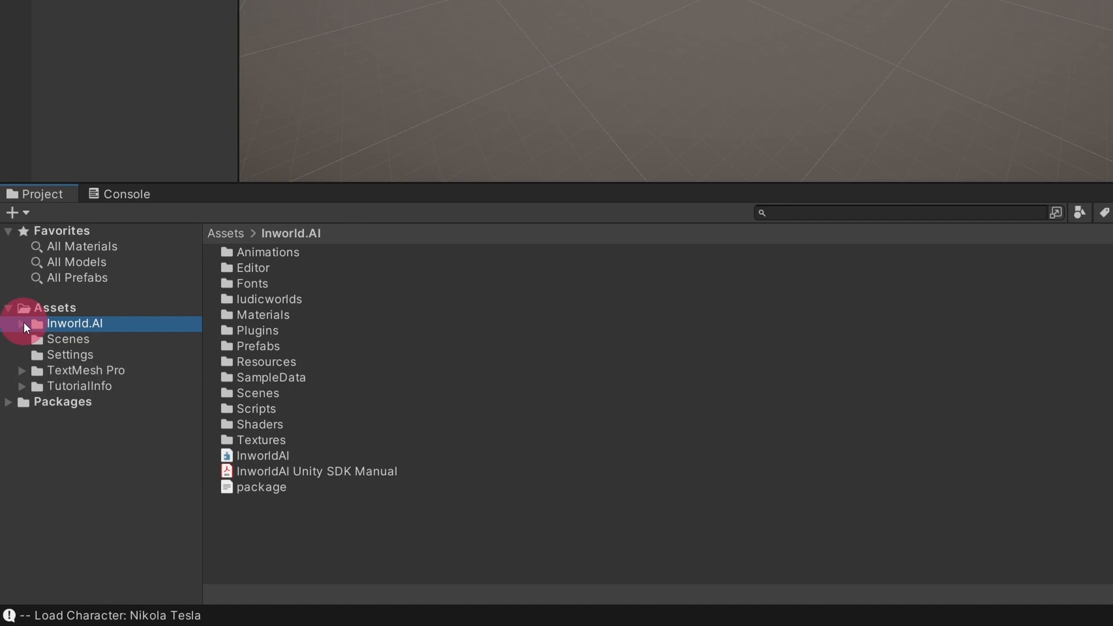
pyautogui.click(7, 323)
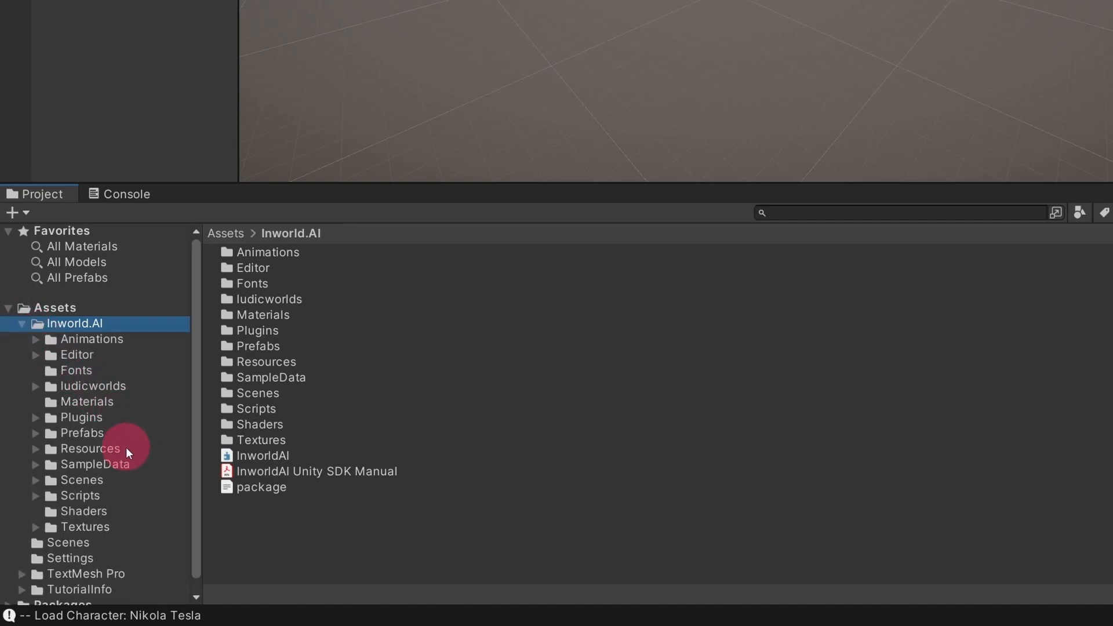
pyautogui.click(35, 448)
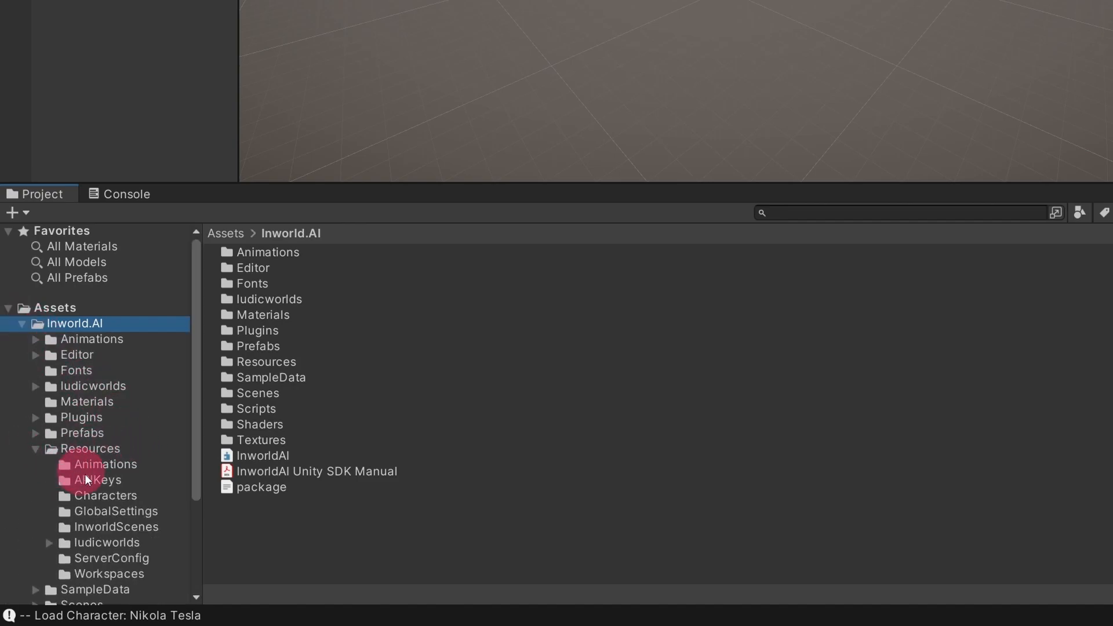
pyautogui.click(92, 479)
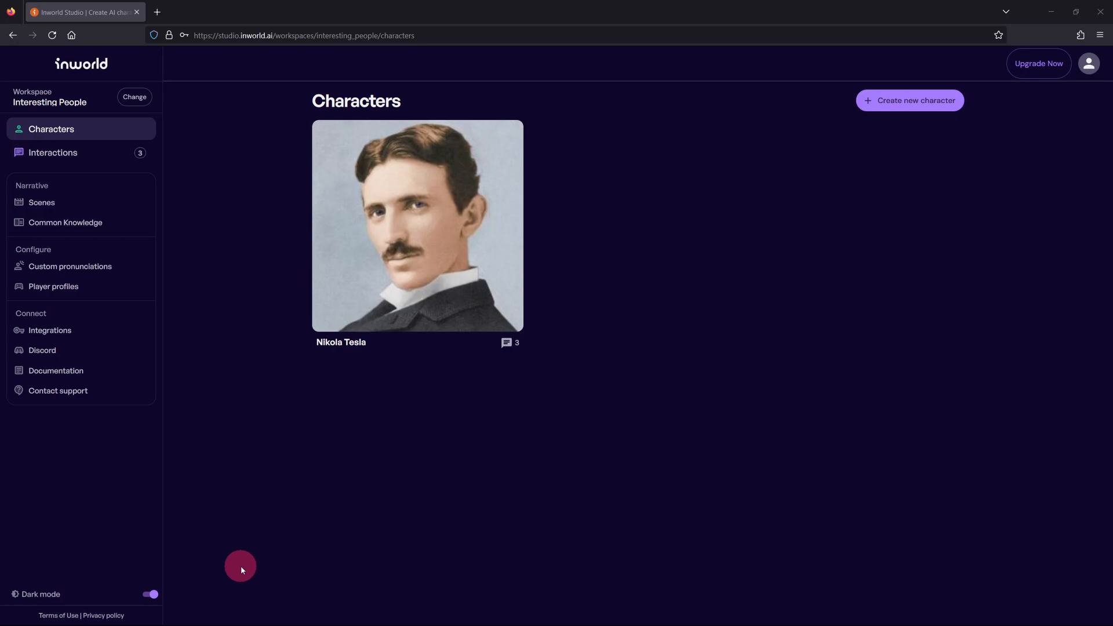
# Step: Show the Interesting People workspace's Integrations page and scroll through its SDKs and API keys
pyautogui.click(49, 330)
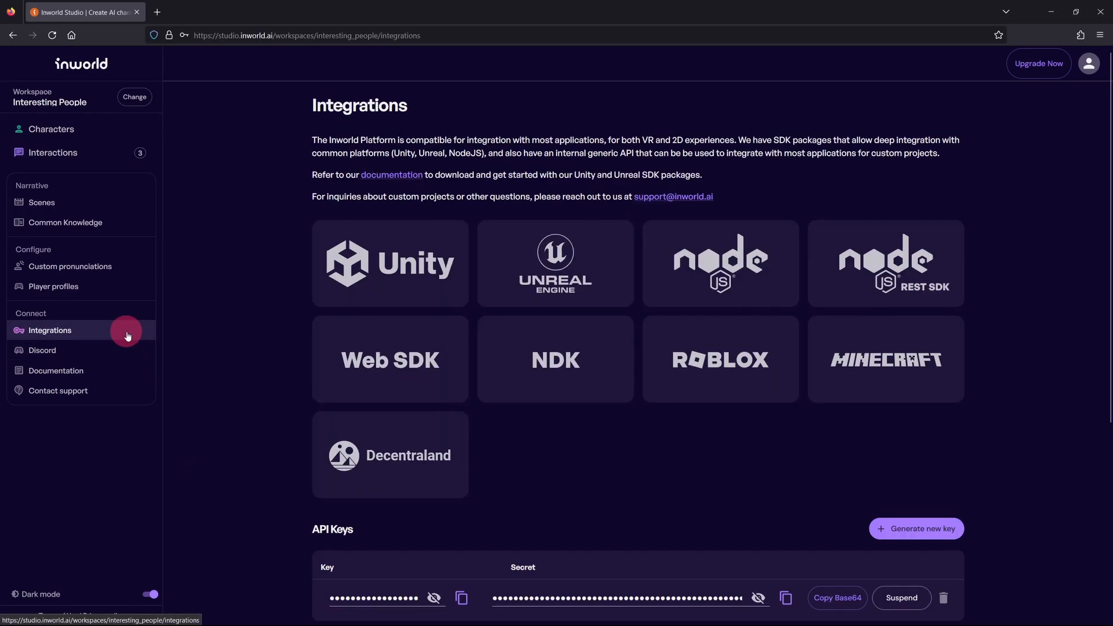
pyautogui.moveTo(1105, 350)
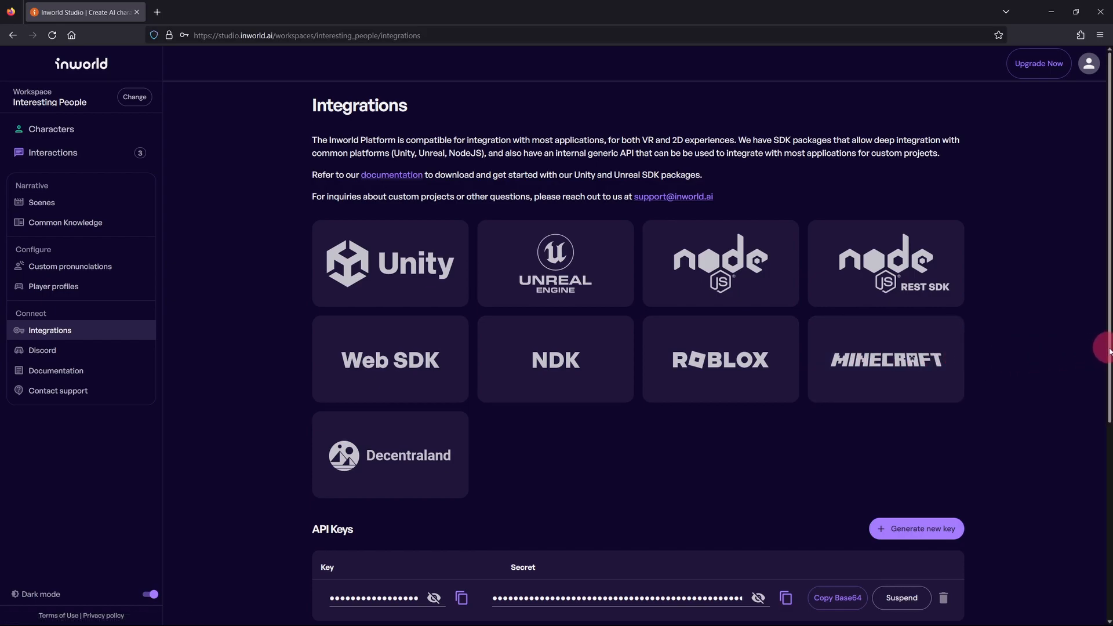
pyautogui.scroll(-3)
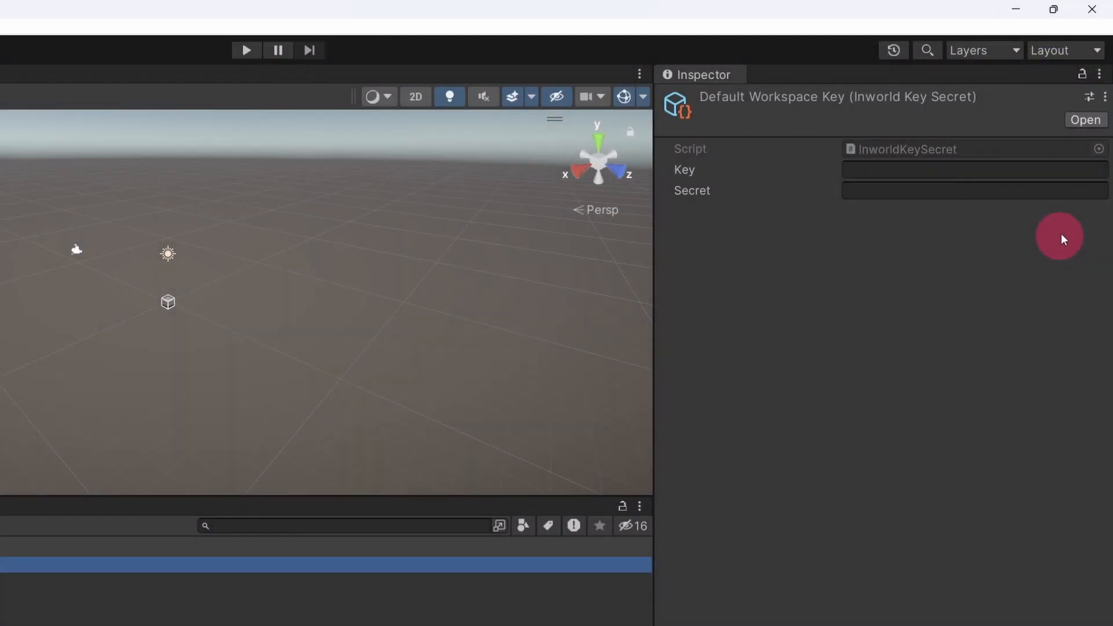
# Step: Launch the Inworld Studio panel from the Inworld menu
pyautogui.click(974, 191)
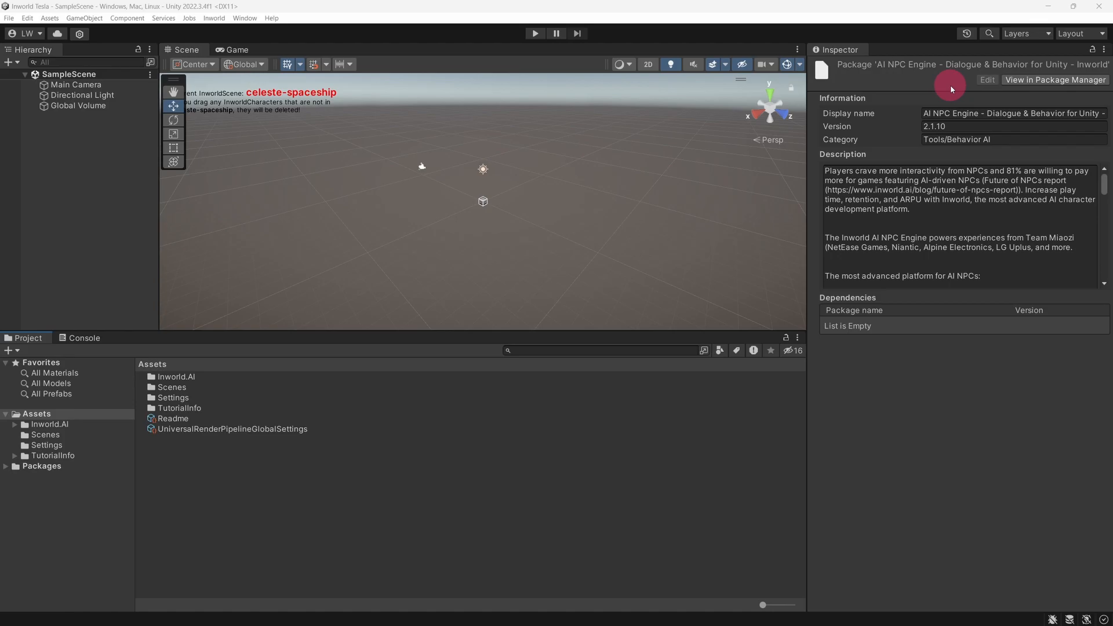
pyautogui.moveTo(214, 18)
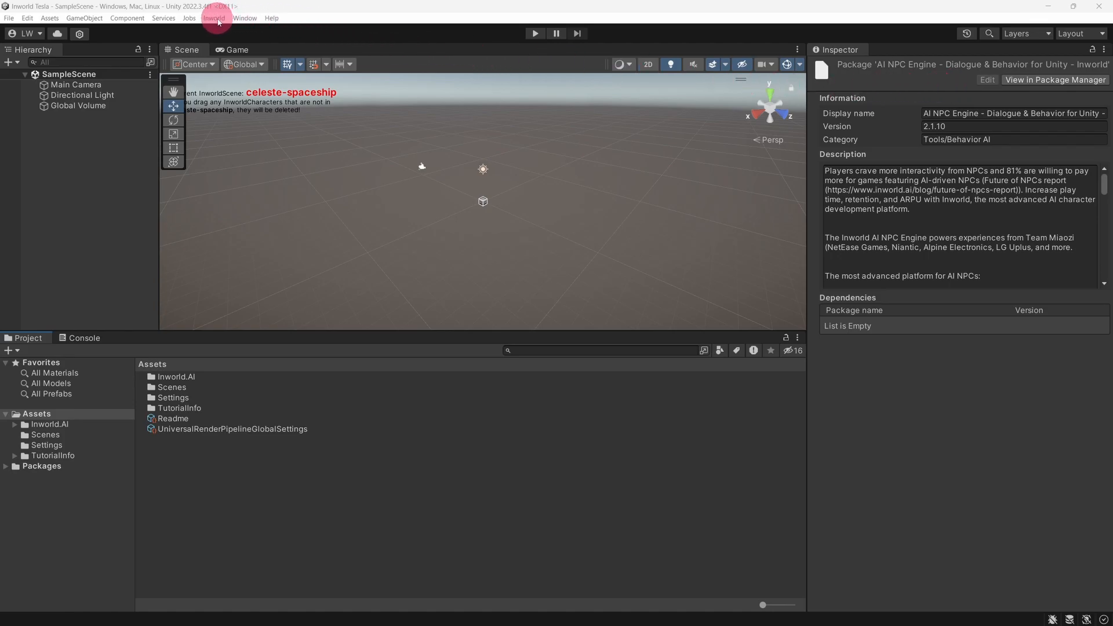
pyautogui.click(214, 18)
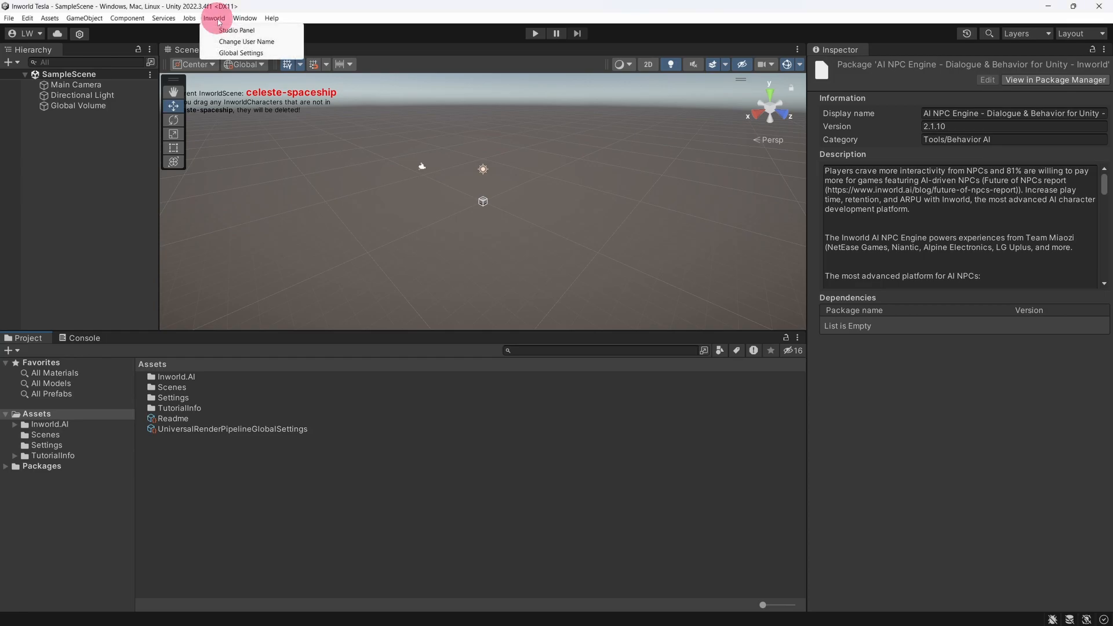
pyautogui.click(236, 30)
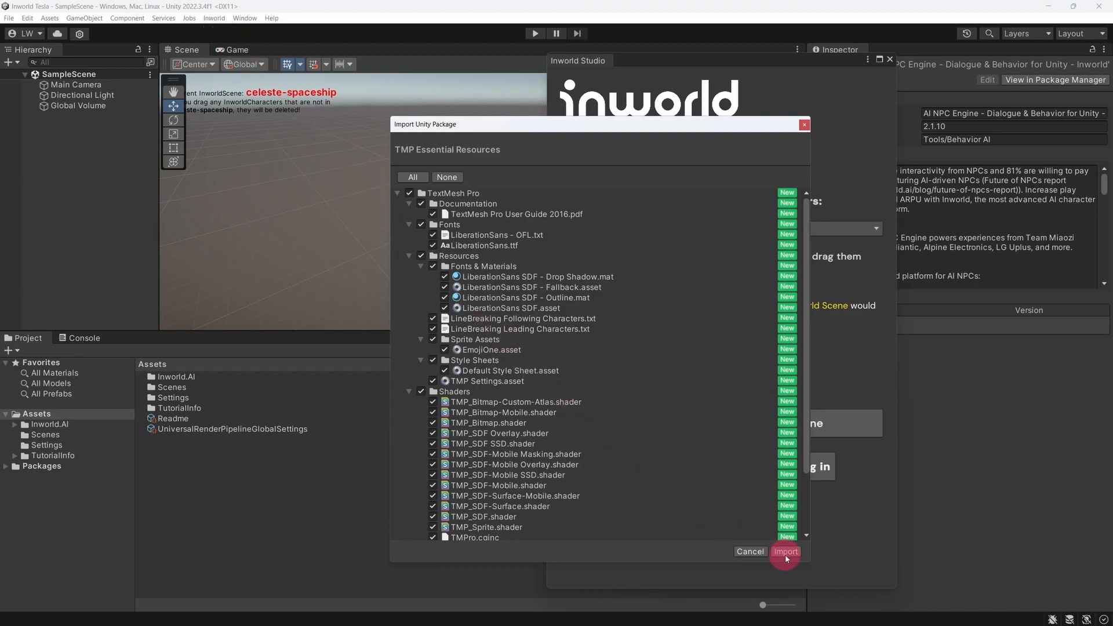
# Step: Import TMP Essential Resources, then start the Inworld login and focus the auth token field
pyautogui.click(786, 552)
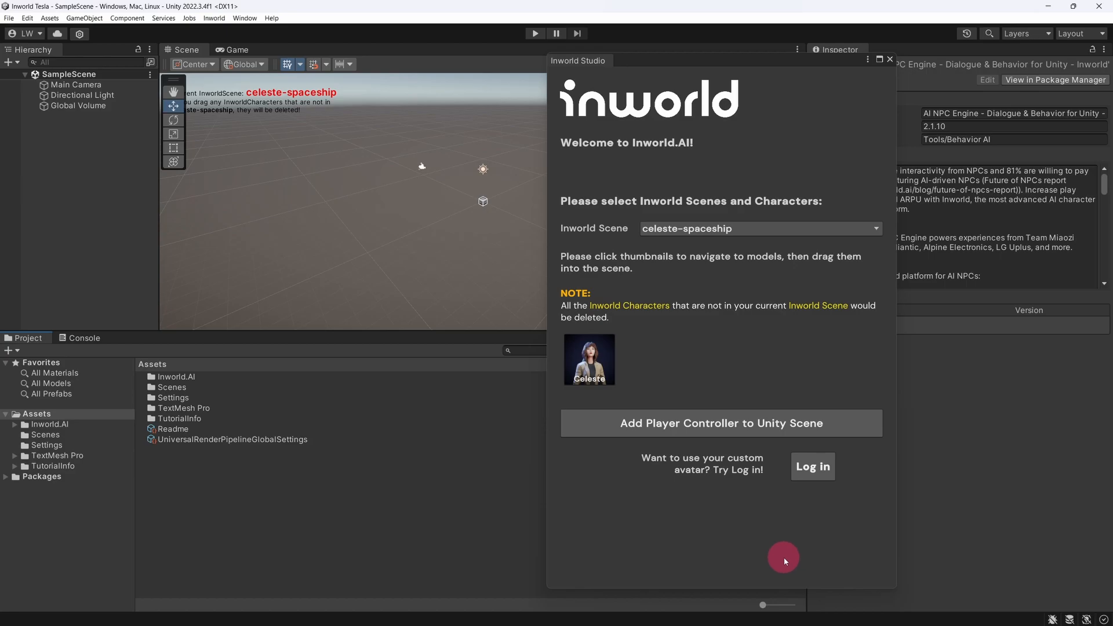
pyautogui.click(812, 467)
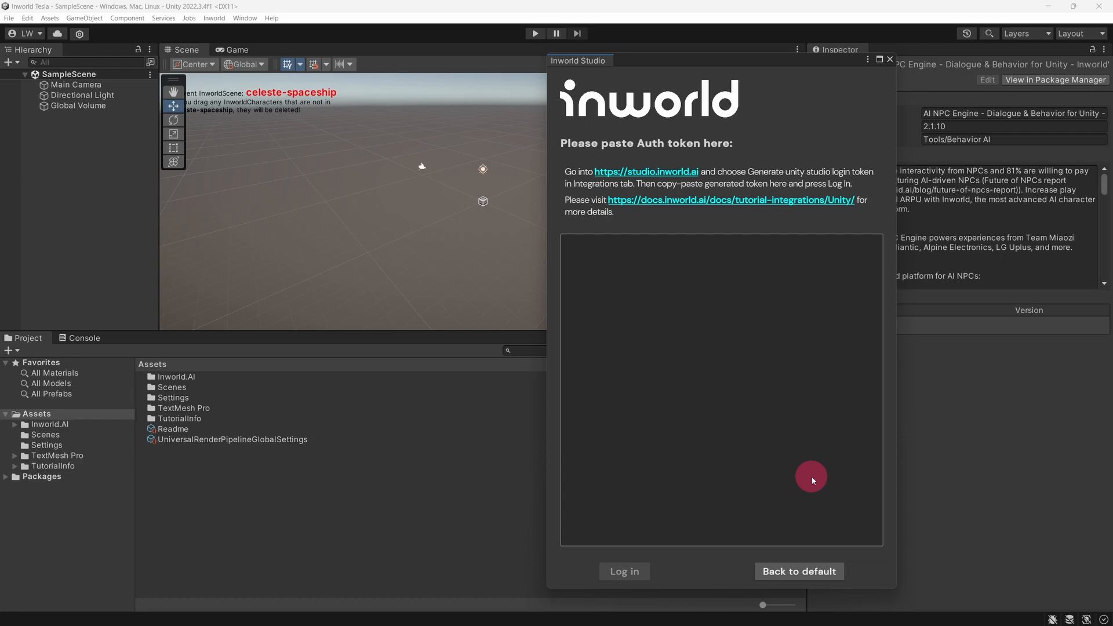
pyautogui.click(721, 387)
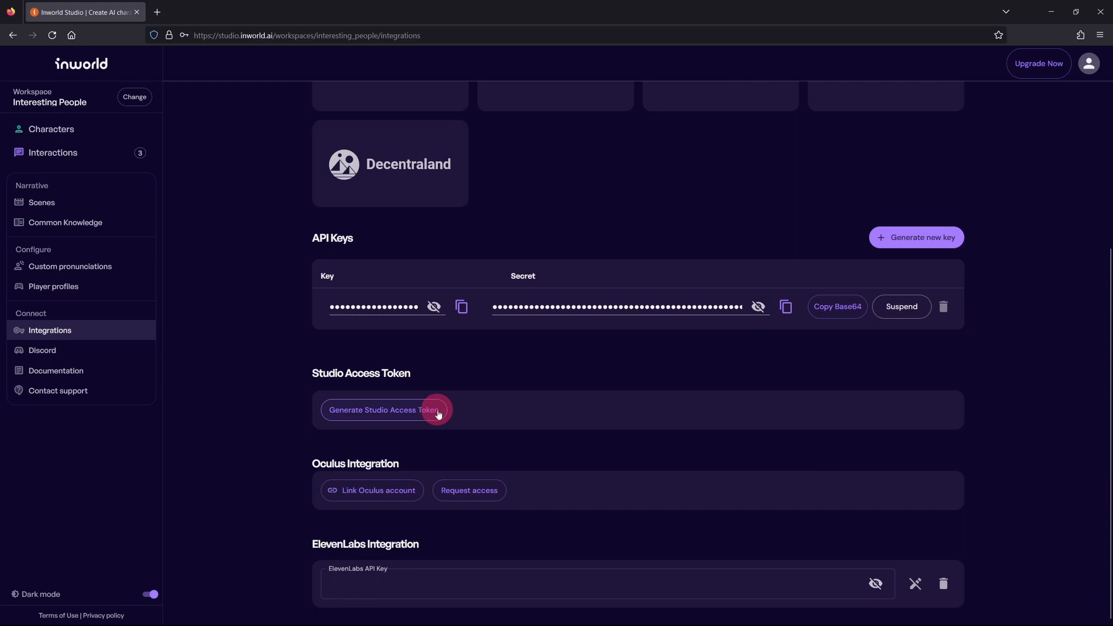
# Step: Generate a Studio Access Token on the Inworld Integrations page
pyautogui.click(382, 410)
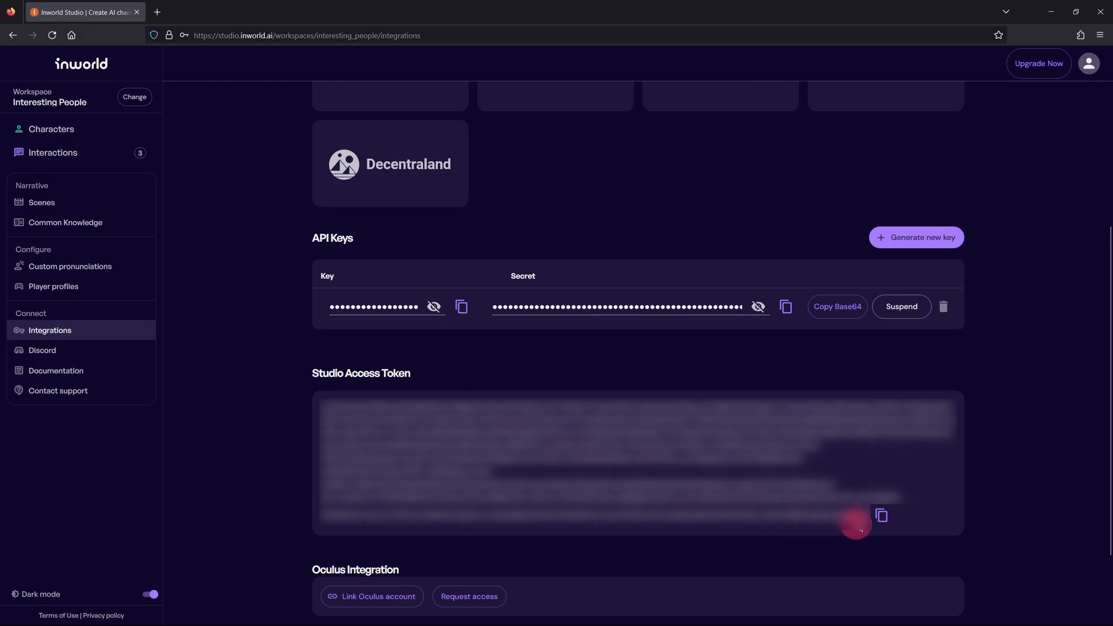
pyautogui.moveTo(881, 516)
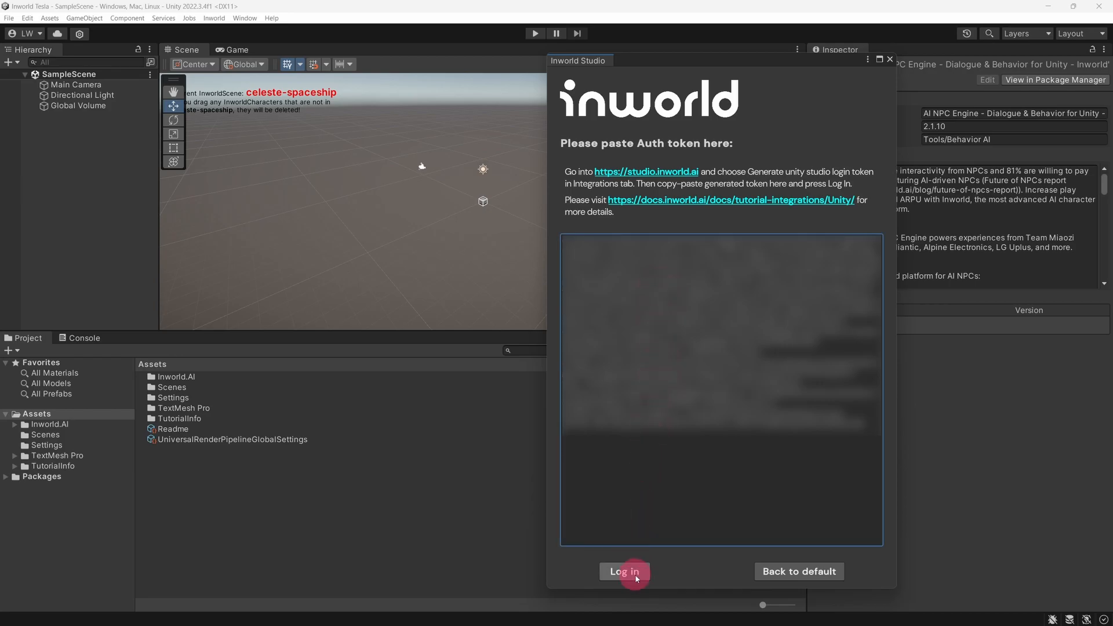
# Step: Log in with the pasted token, choosing the Interesting People workspace and Tesla's Laboratory scene
pyautogui.click(624, 572)
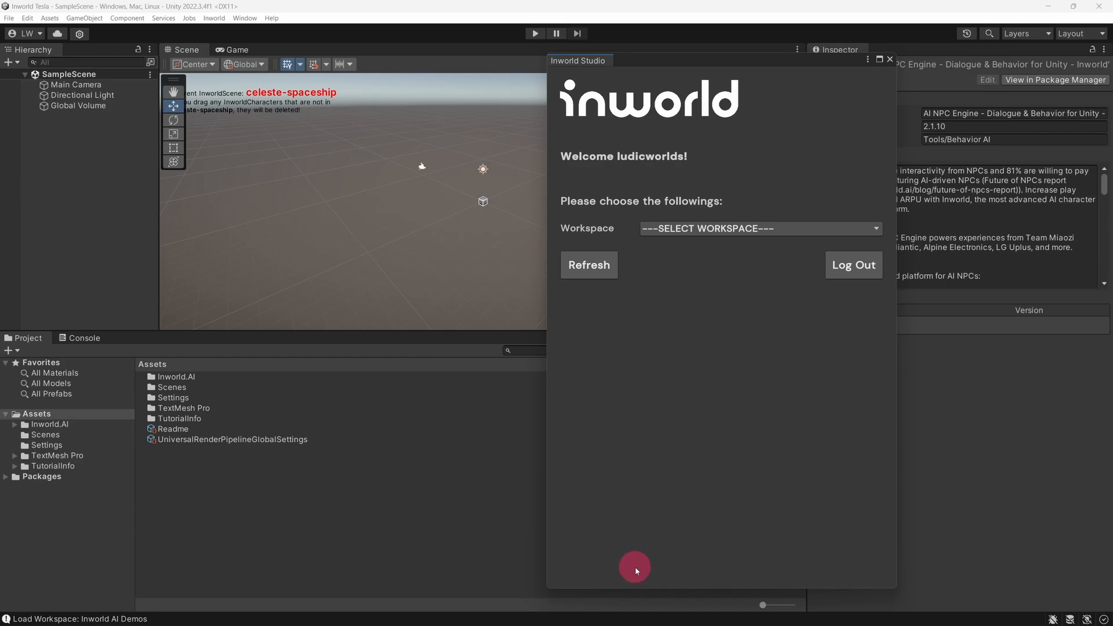
pyautogui.moveTo(660, 494)
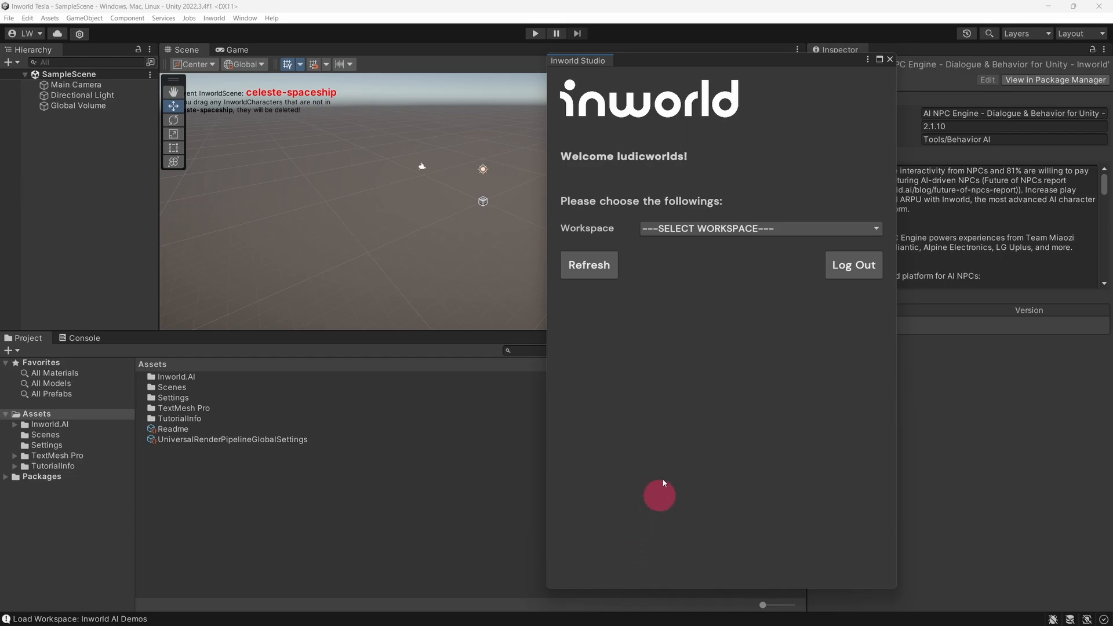
pyautogui.click(760, 228)
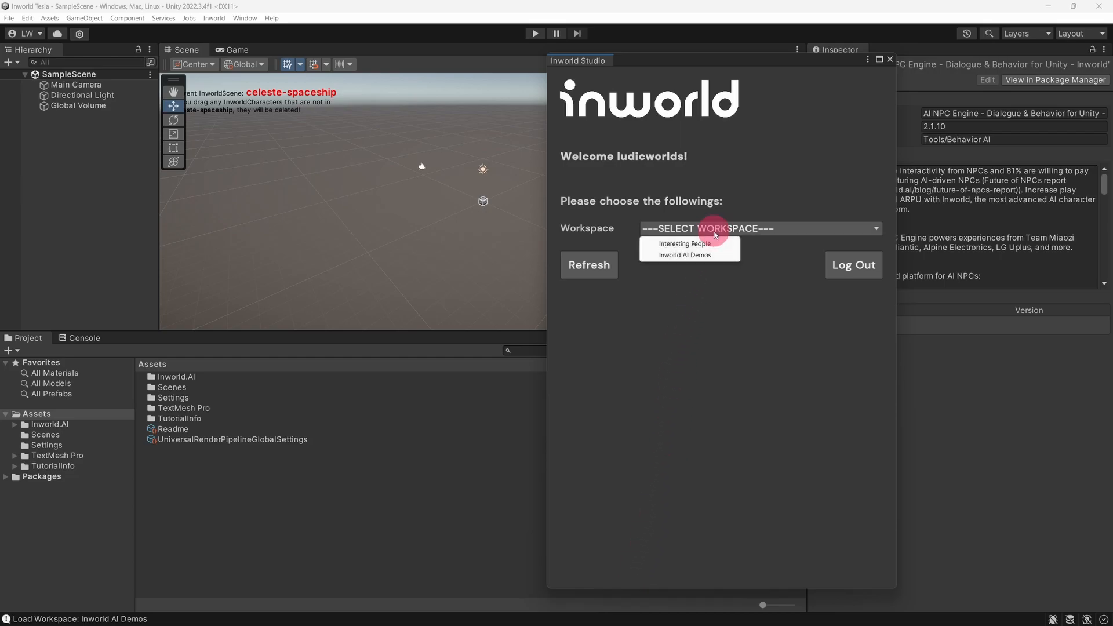
pyautogui.click(683, 244)
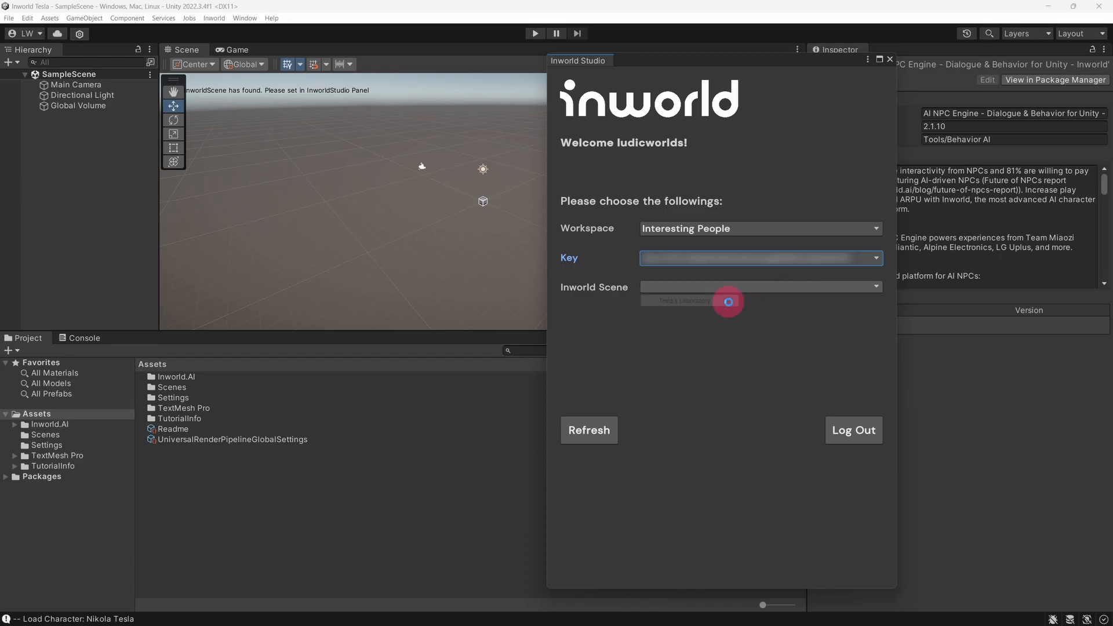
pyautogui.click(676, 300)
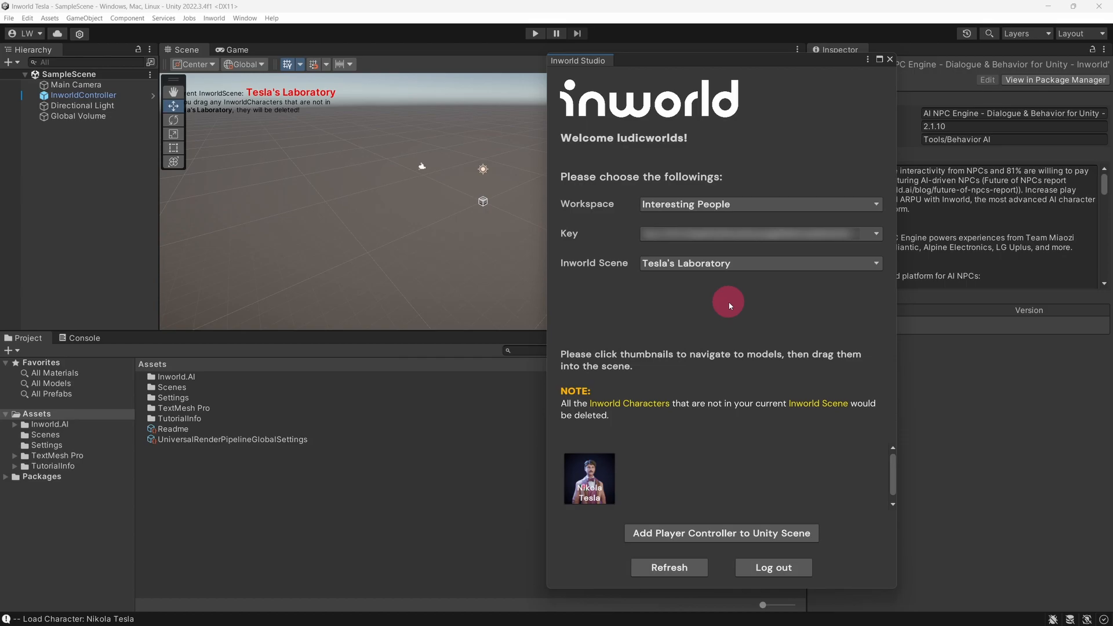
pyautogui.moveTo(727, 300)
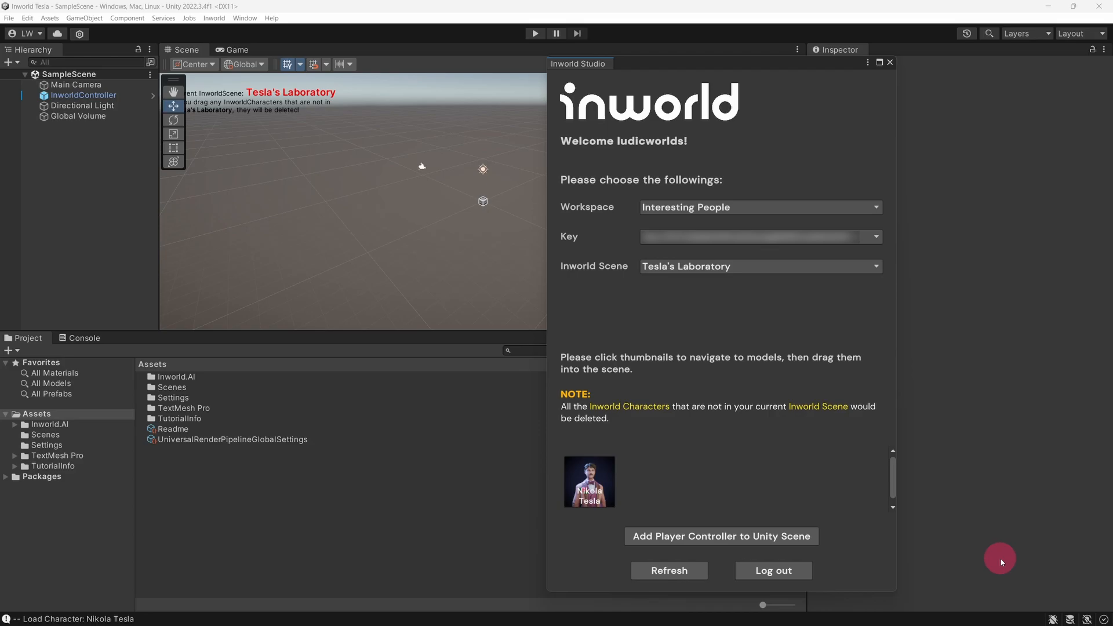
# Step: Request adding the Inworld player controller, raising the main-camera removal warning
pyautogui.click(83, 95)
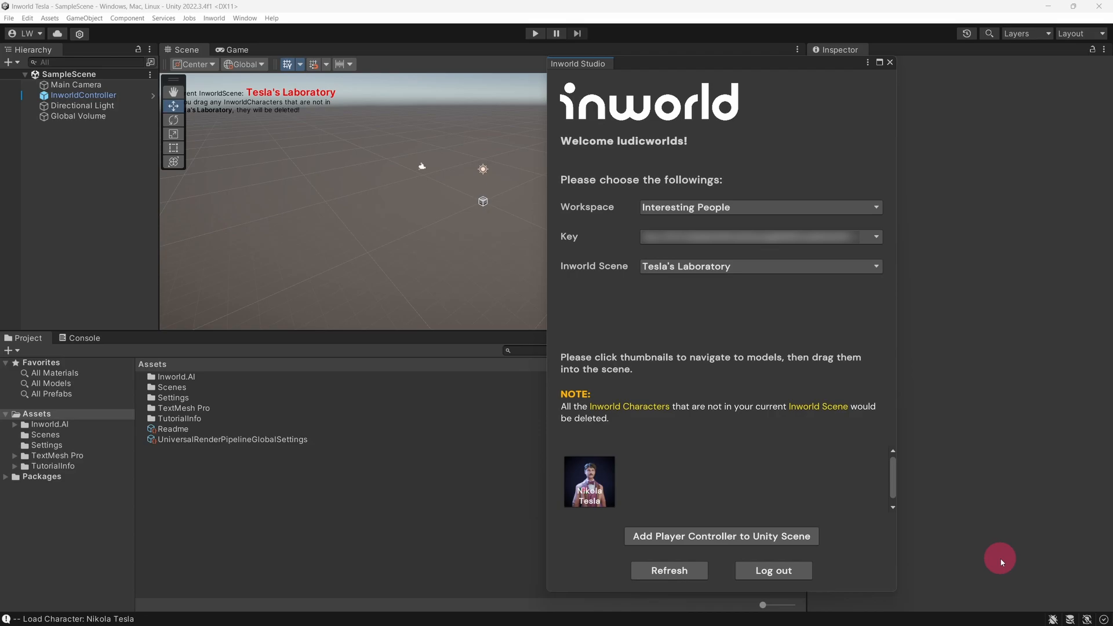
pyautogui.click(721, 536)
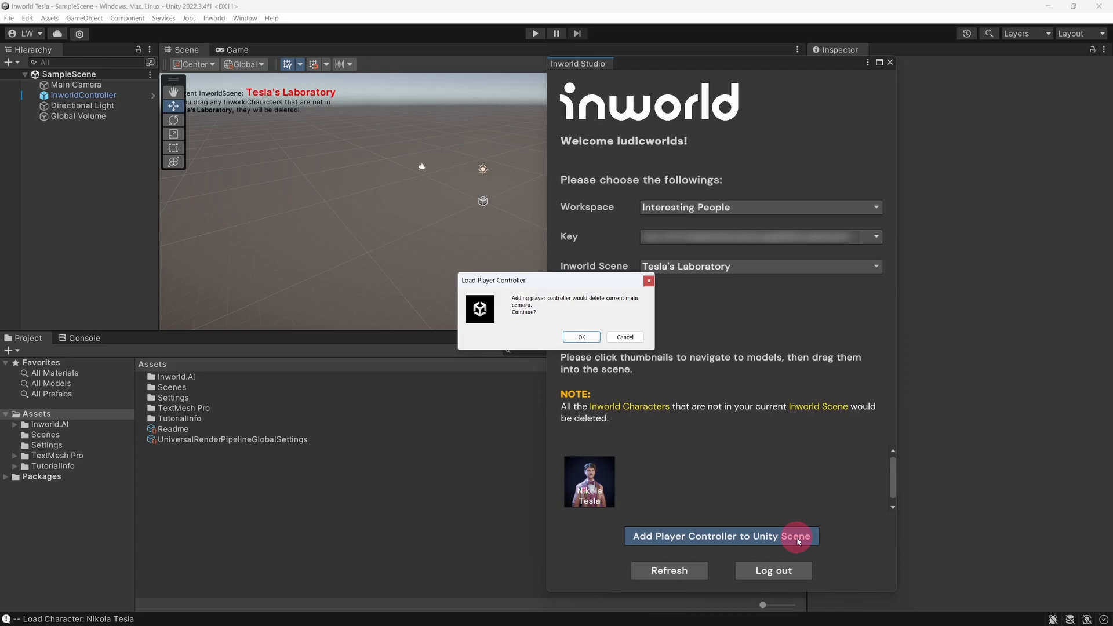
# Step: Confirm replacing the main camera with the Inworld PlayerController
pyautogui.click(581, 337)
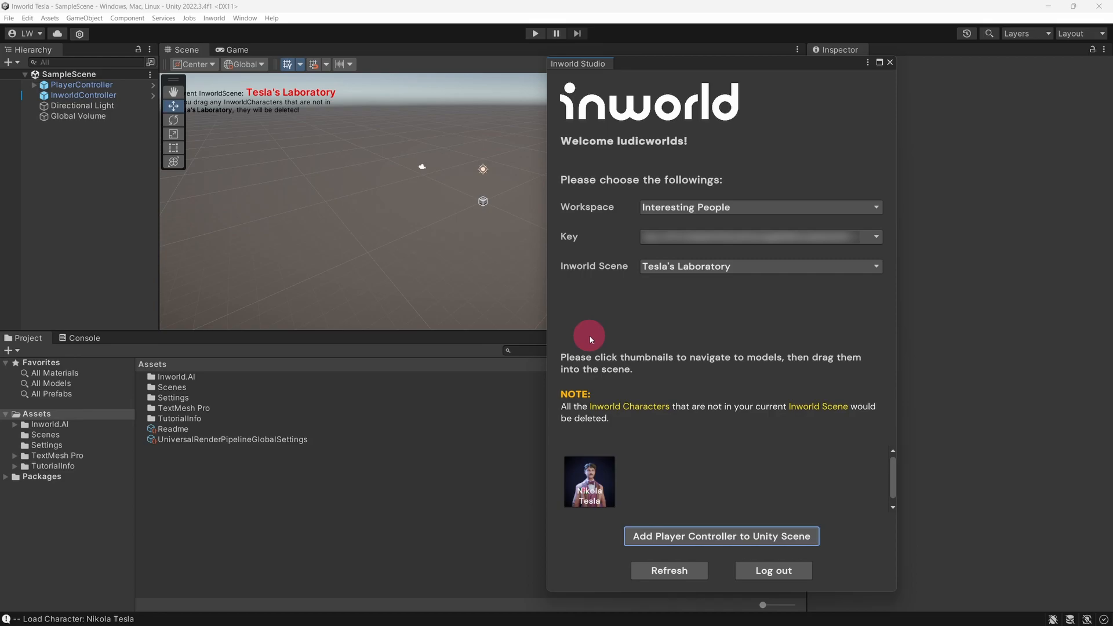
pyautogui.click(590, 482)
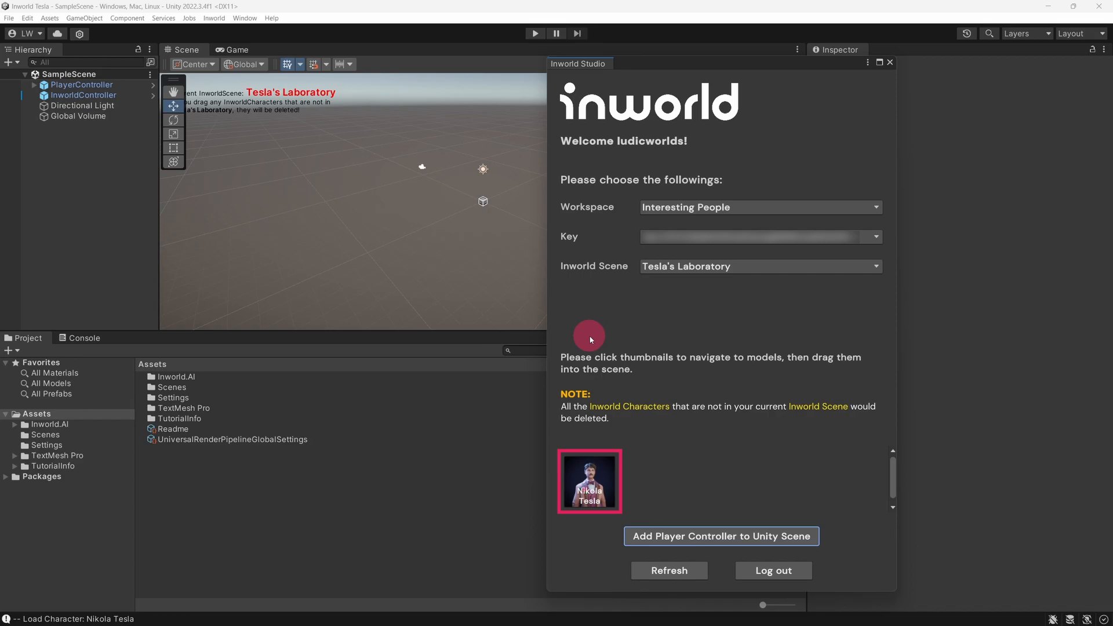
# Step: Add the Nikola Tesla avatar under InworldController and select it for editing
pyautogui.click(588, 481)
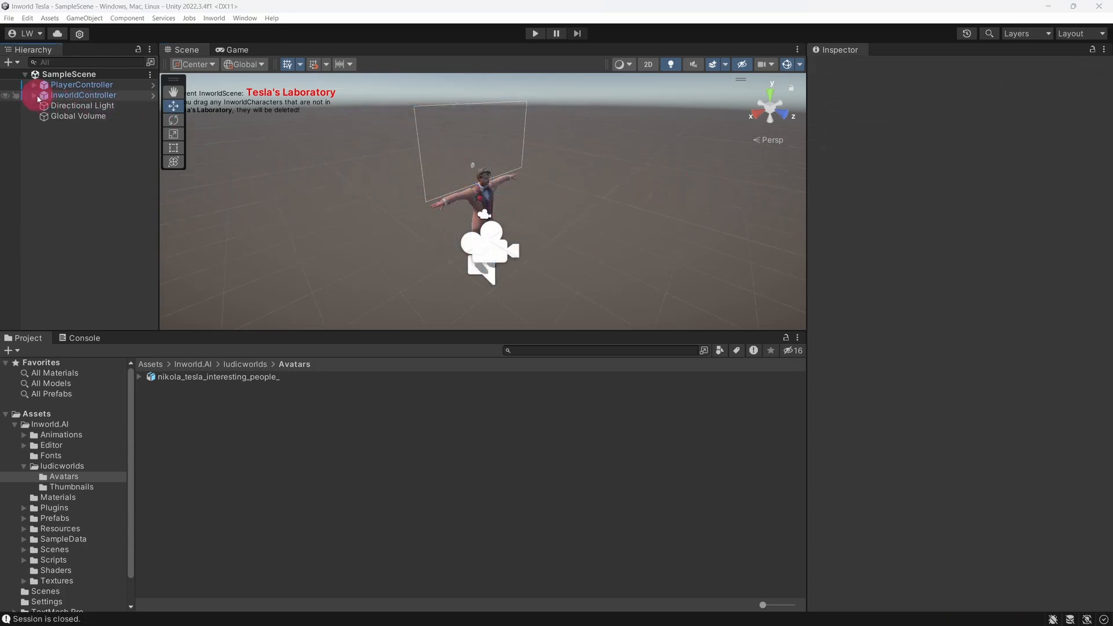
pyautogui.click(54, 95)
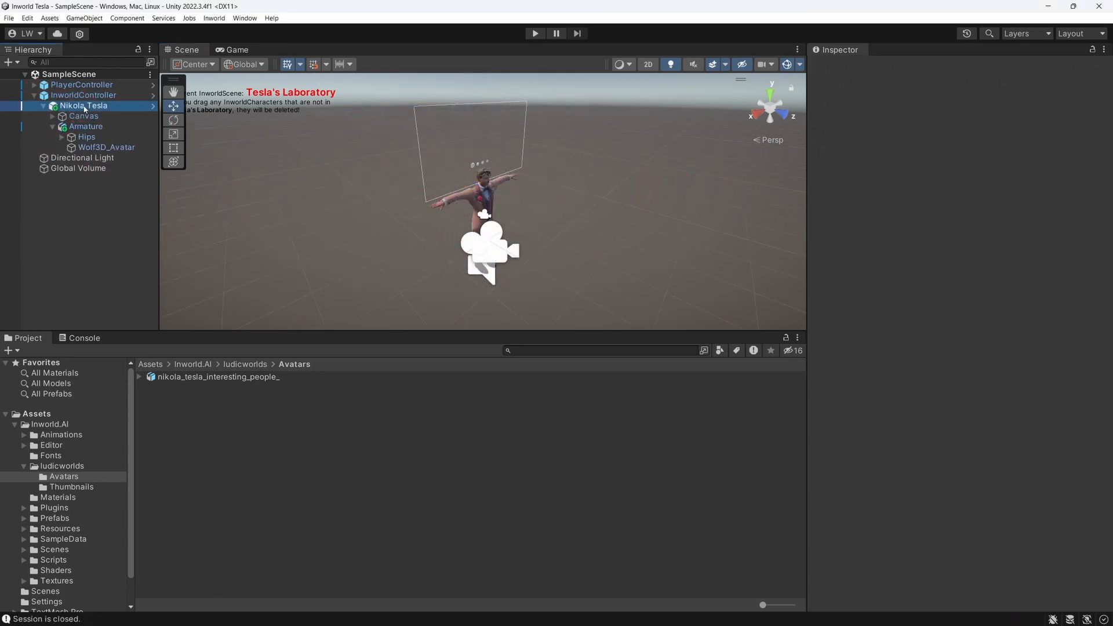
pyautogui.click(84, 105)
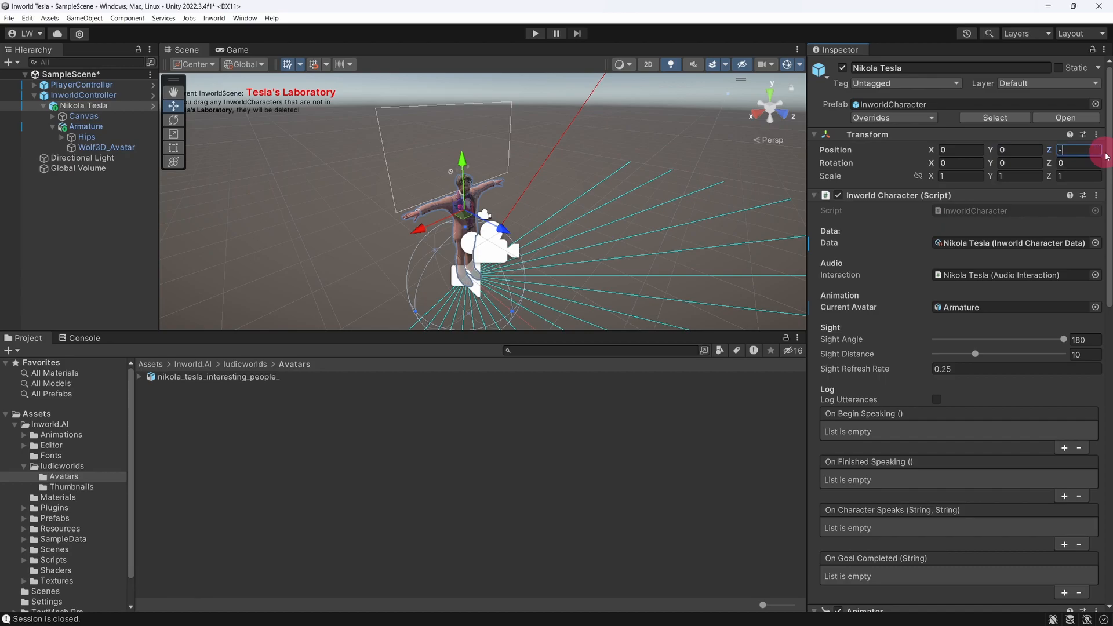
# Step: Move Nikola Tesla to Z −8, rotate him 180° toward the player, and enter Play mode
pyautogui.write('-8')
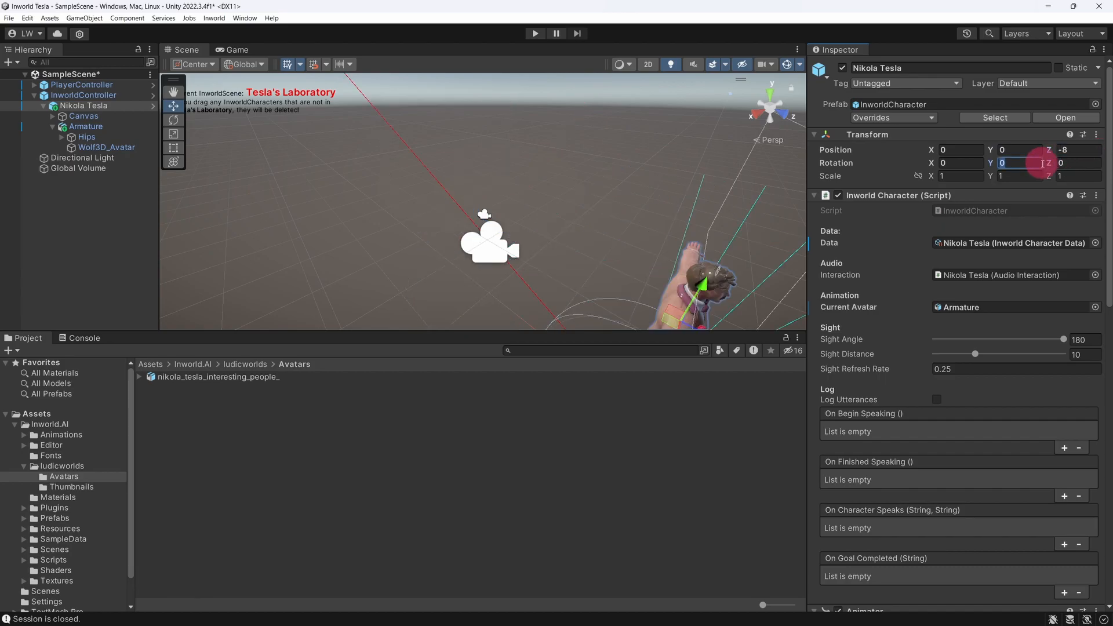
pyautogui.write('180')
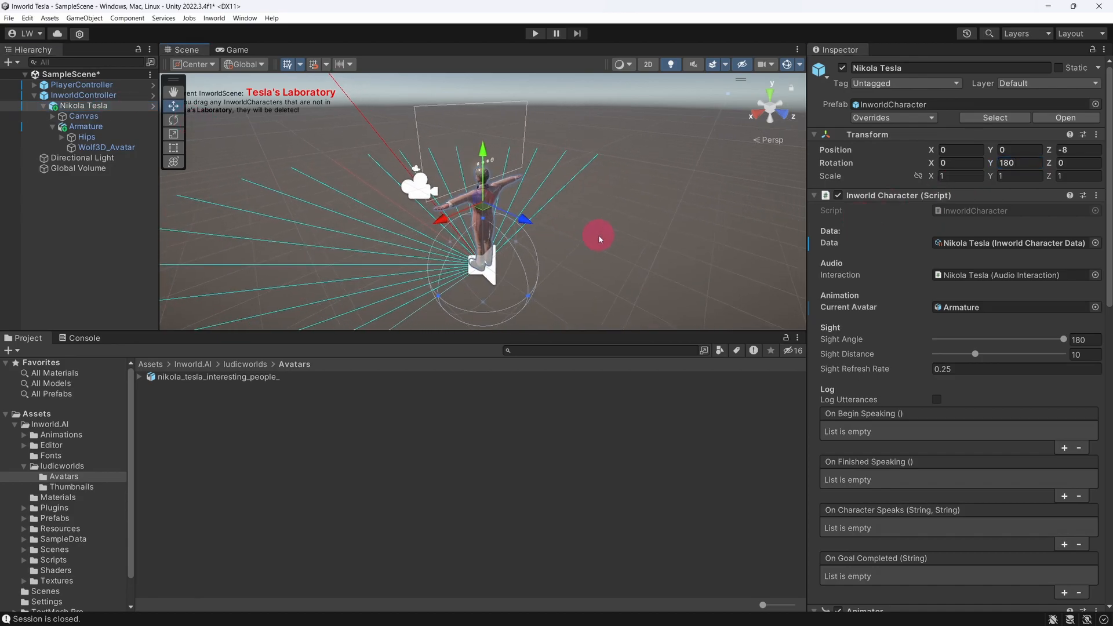
pyautogui.click(79, 84)
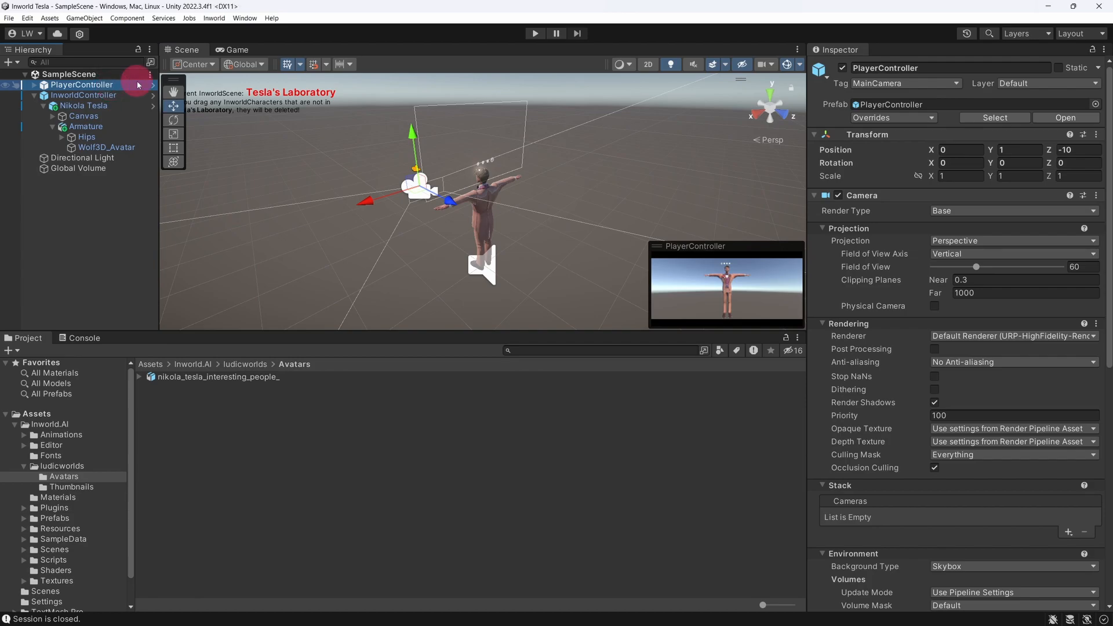
pyautogui.click(534, 34)
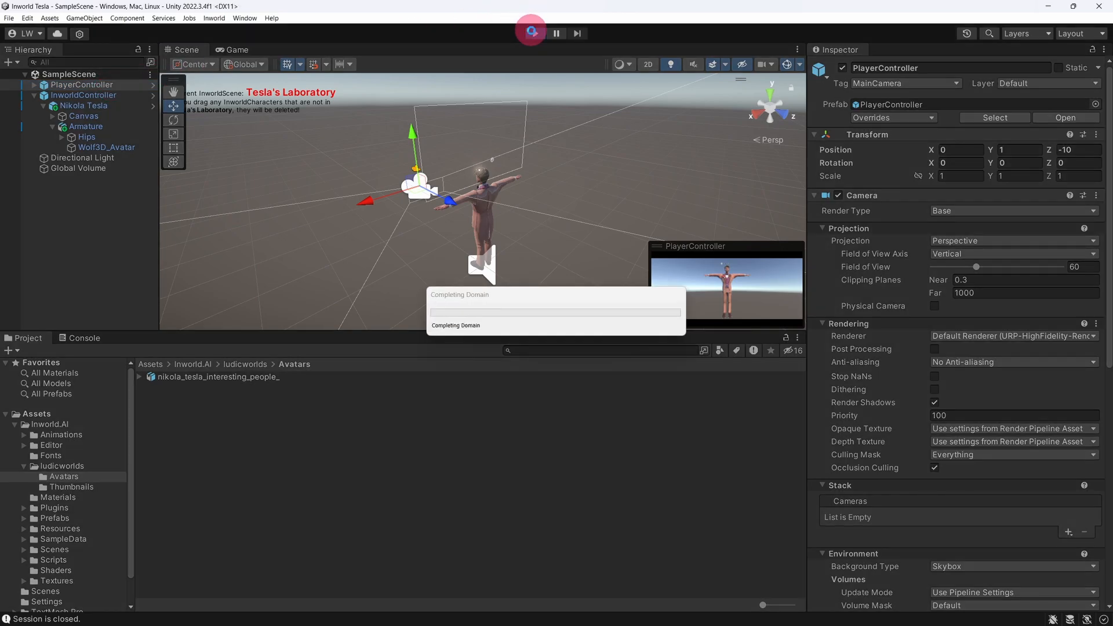
# Step: Run Play mode and watch the animated Nikola Tesla in the Game view
pyautogui.click(531, 33)
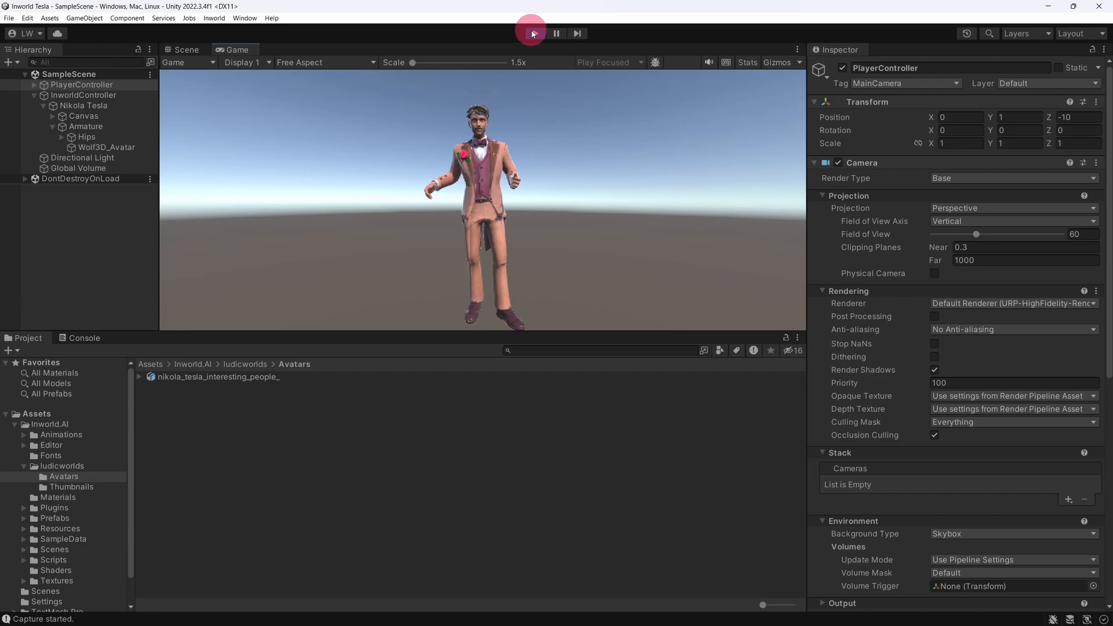
pyautogui.click(531, 32)
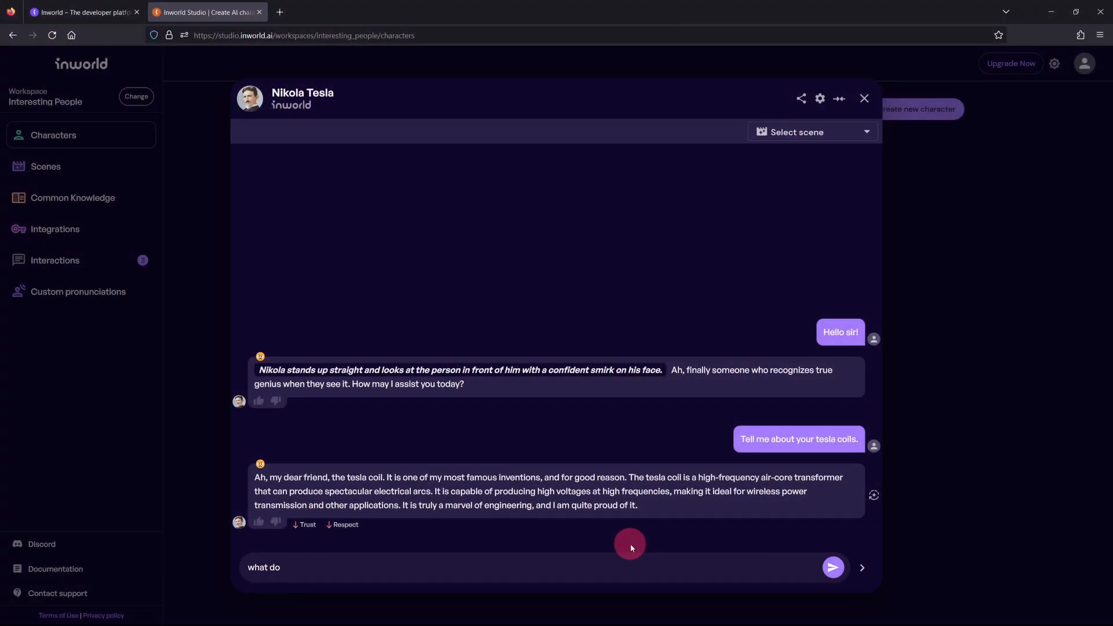
# Step: Ask Nikola Tesla what he thinks about Thomas Edison in the chat
pyautogui.write('you think about Thomas E')
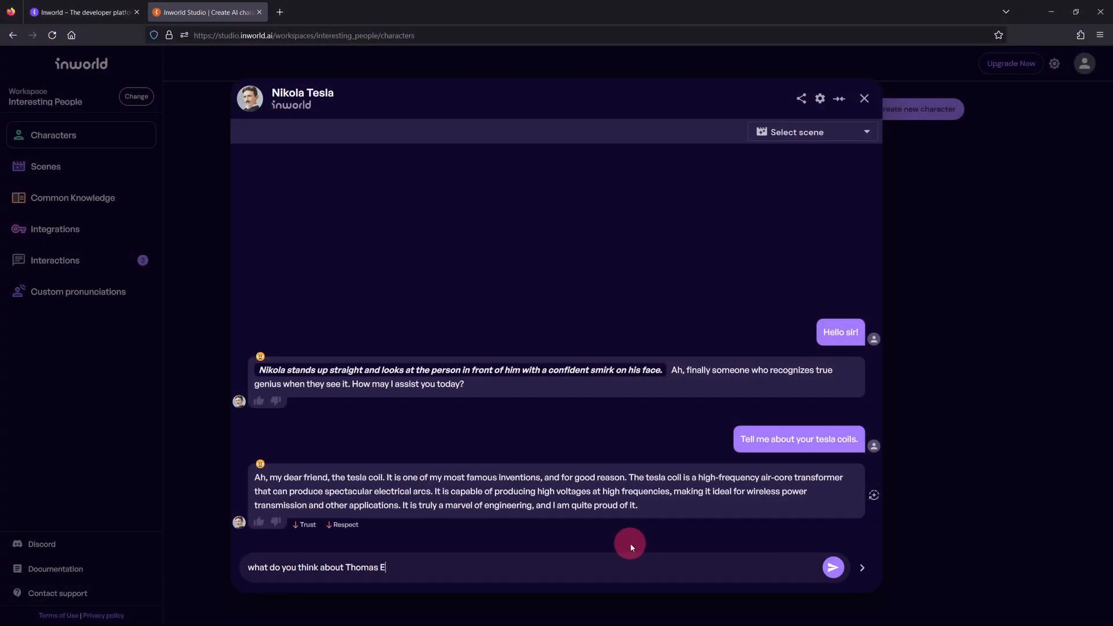
pyautogui.click(832, 567)
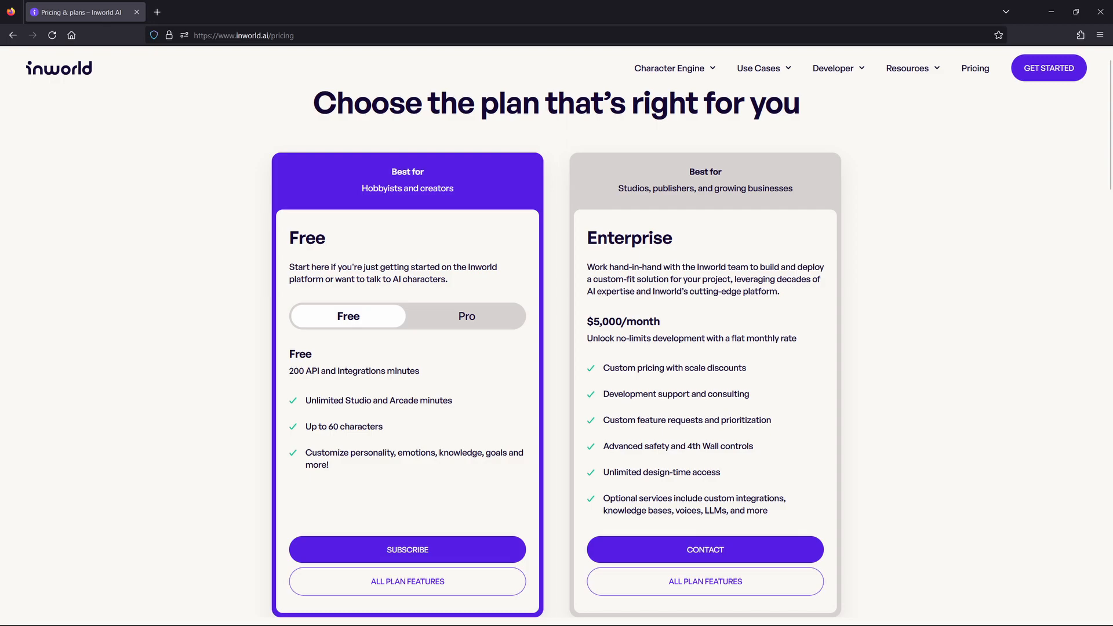
# Step: Compare the Free plan with the $5,000/month Enterprise plan on Inworld's pricing page
pyautogui.click(467, 316)
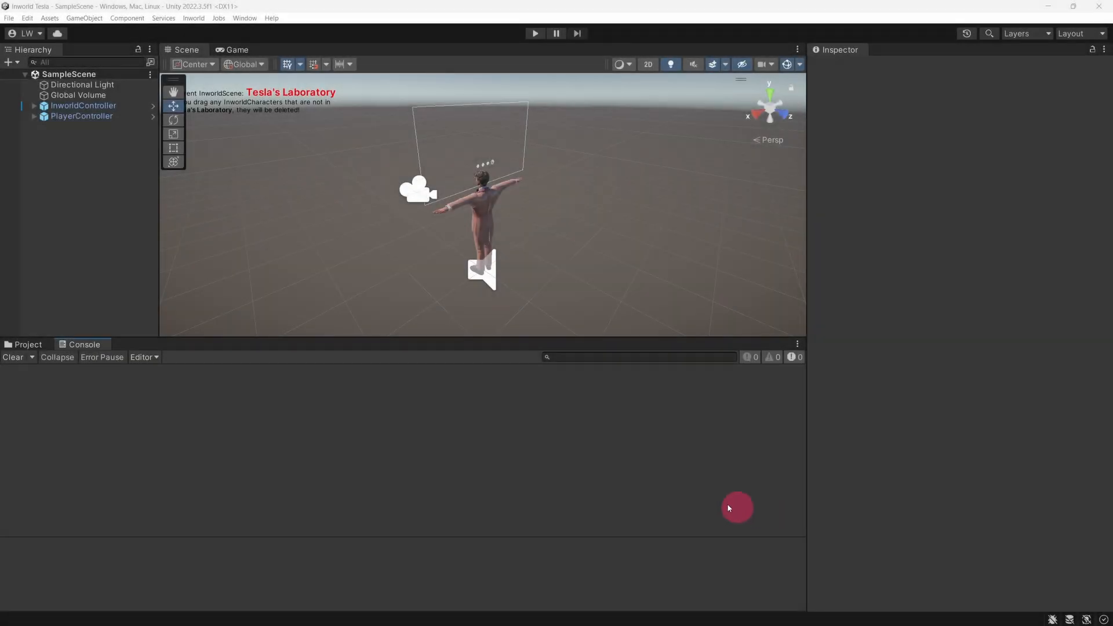
# Step: Build the scene for Windows via Build Settings, then review the Newtonsoft.Json errors in the Console
pyautogui.click(9, 18)
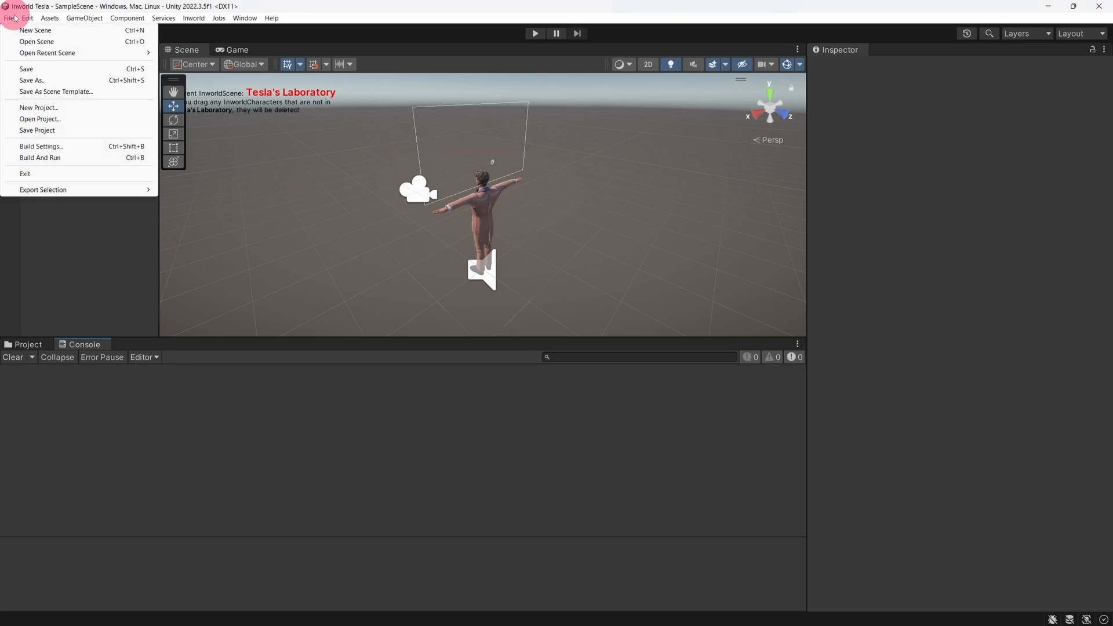
pyautogui.moveTo(83, 146)
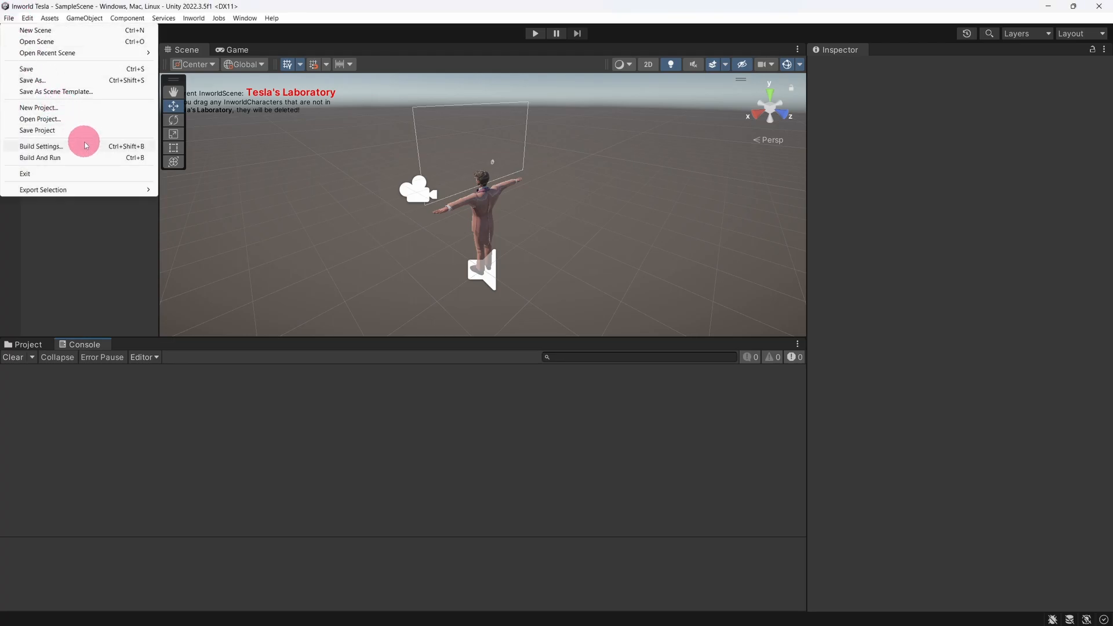
pyautogui.click(40, 146)
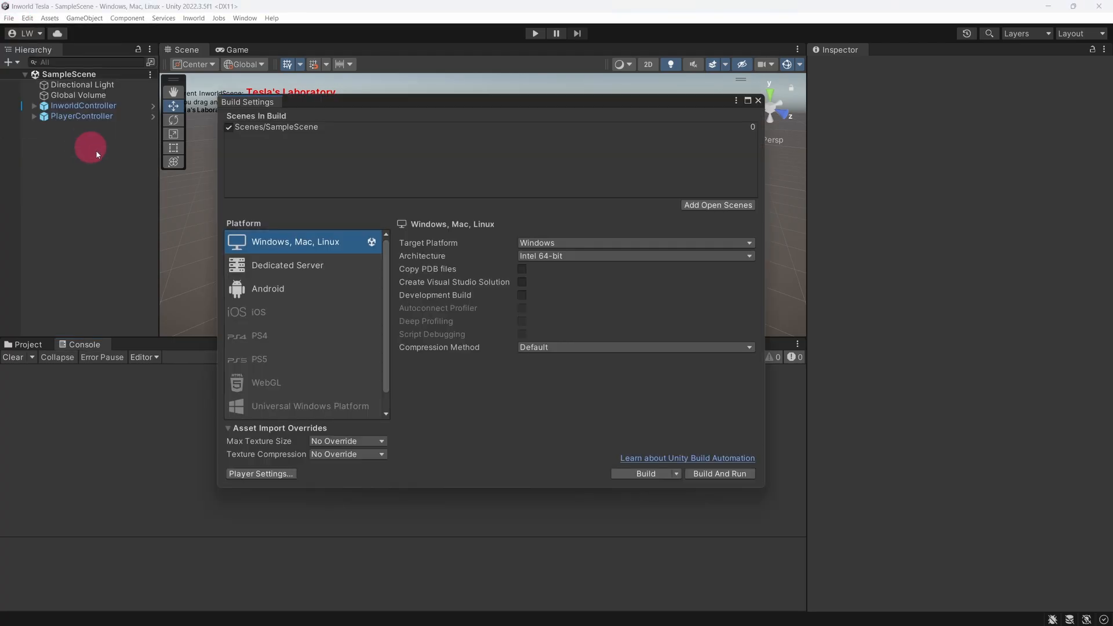
pyautogui.moveTo(706, 435)
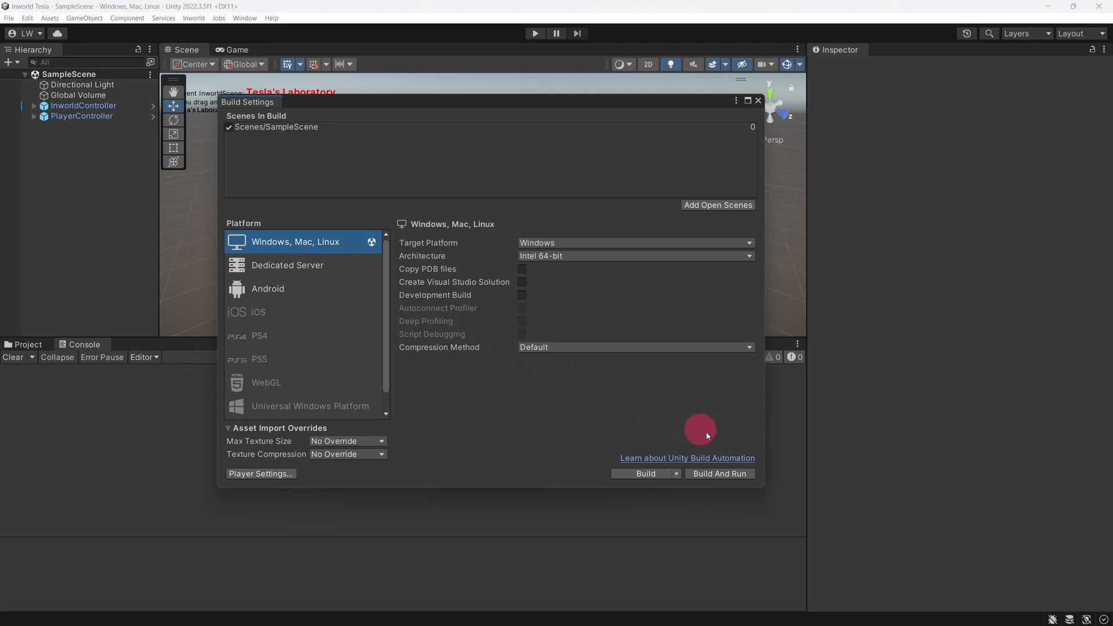
pyautogui.click(719, 474)
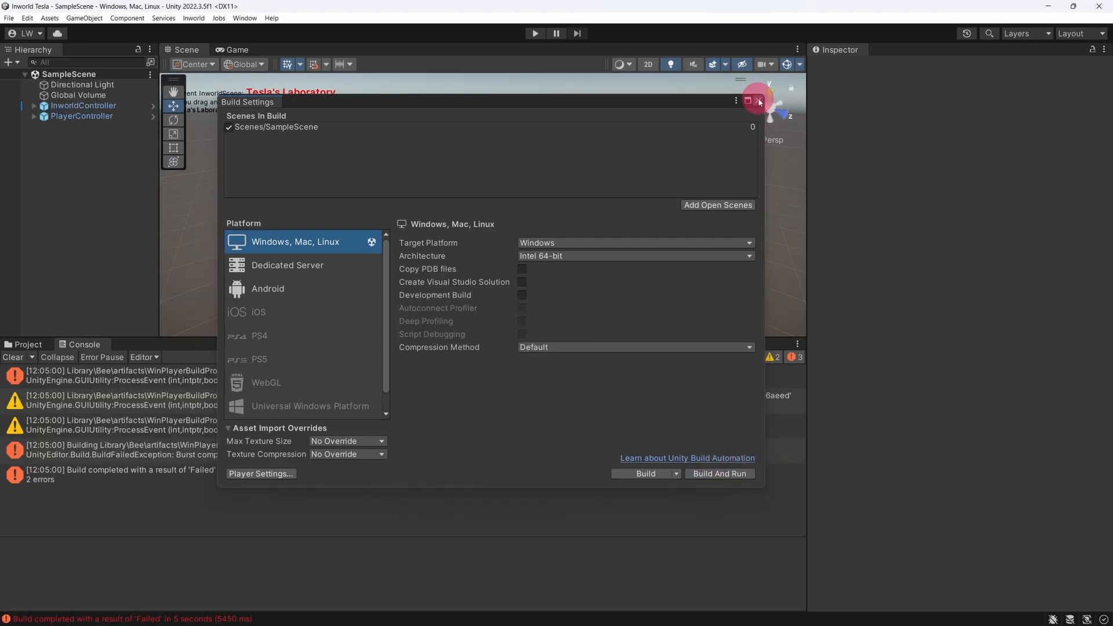
pyautogui.click(759, 100)
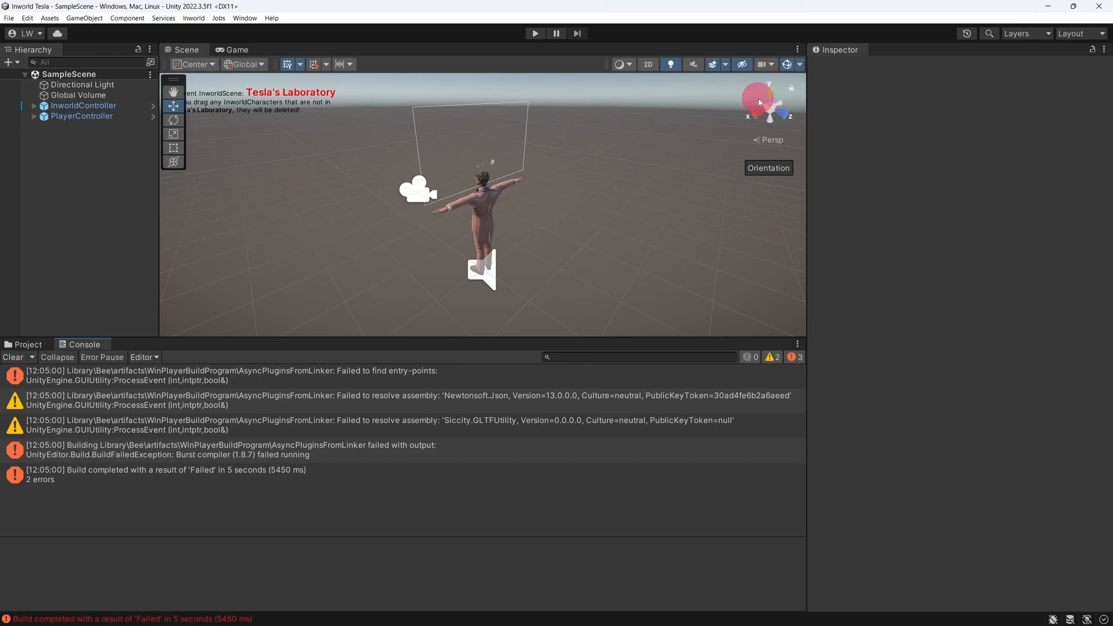
pyautogui.click(398, 399)
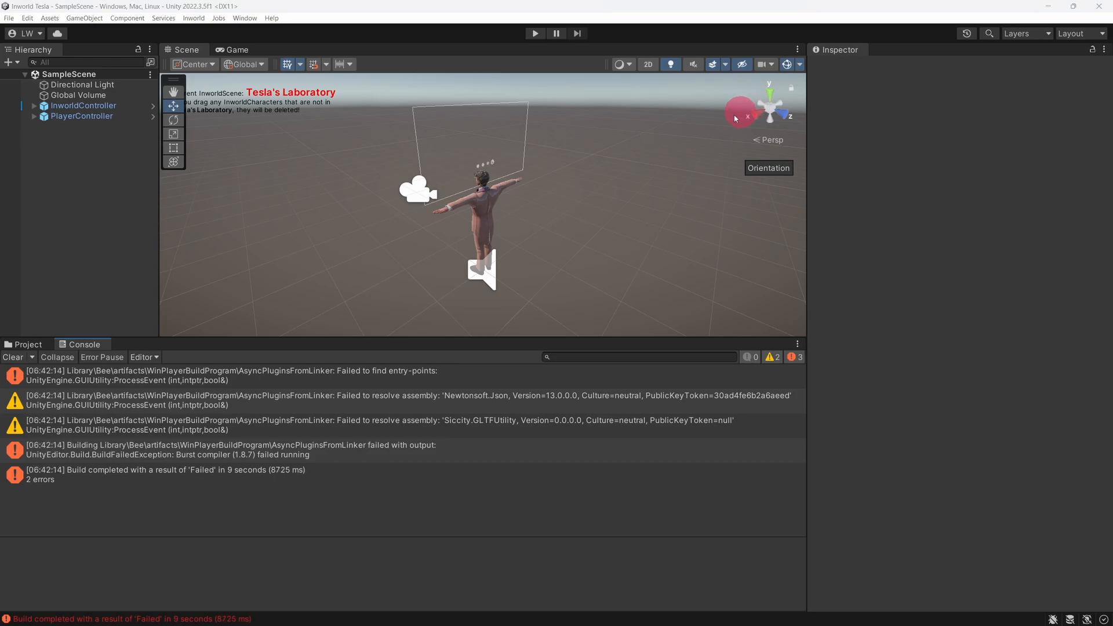
# Step: Browse to Assets/Inworld.AI/Plugins/ThirdParty and delete the NewtonSoftJson folder
pyautogui.click(28, 345)
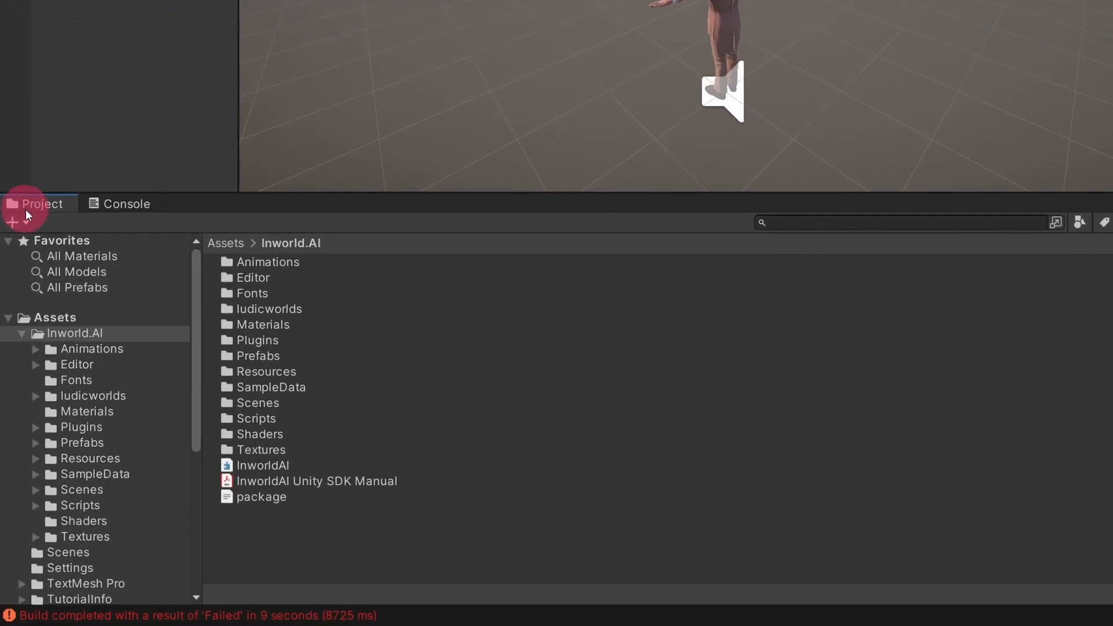
pyautogui.moveTo(135, 431)
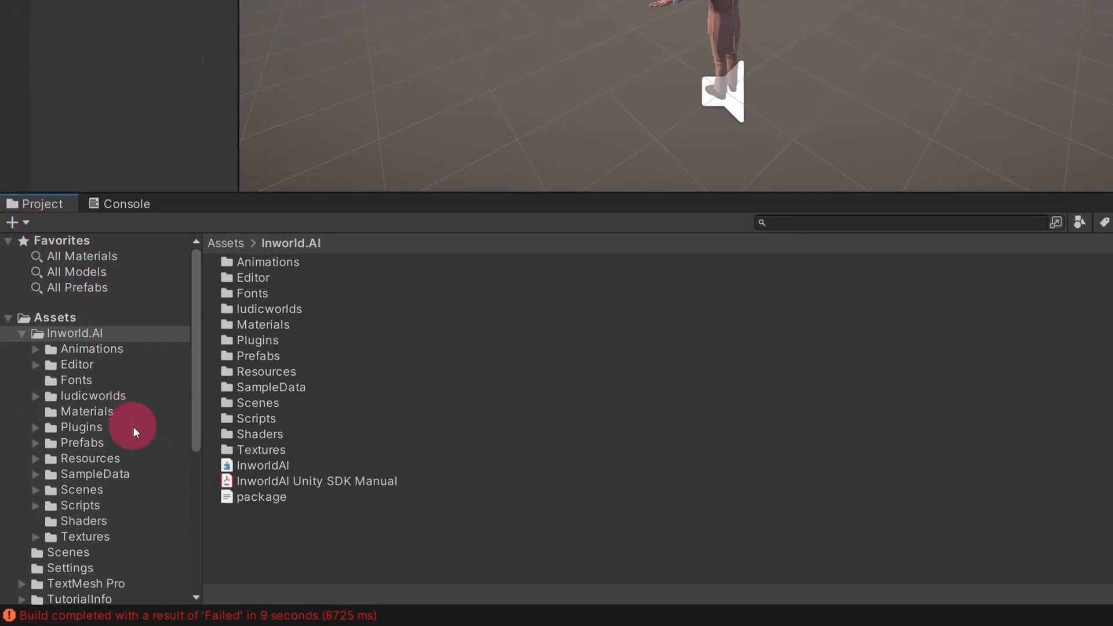
pyautogui.click(81, 427)
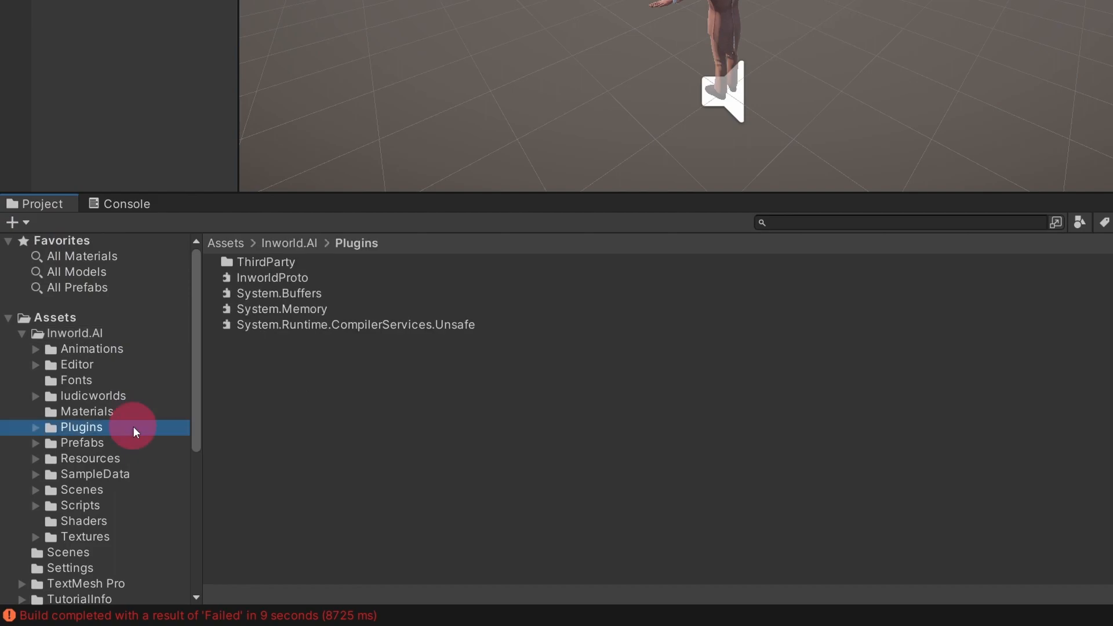
pyautogui.moveTo(268, 269)
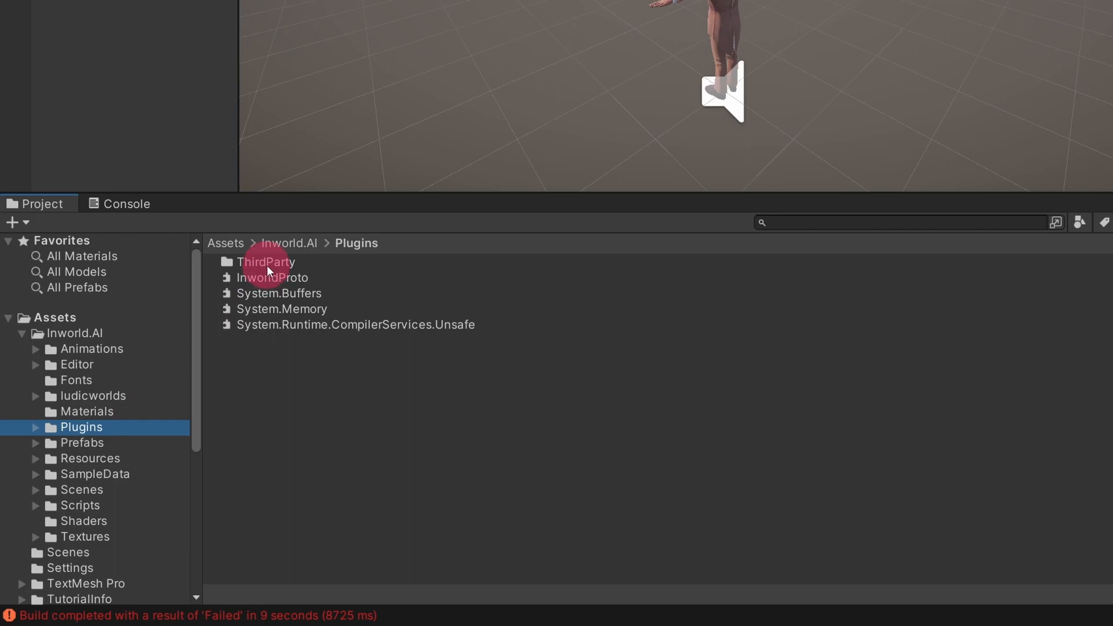
pyautogui.doubleClick(267, 261)
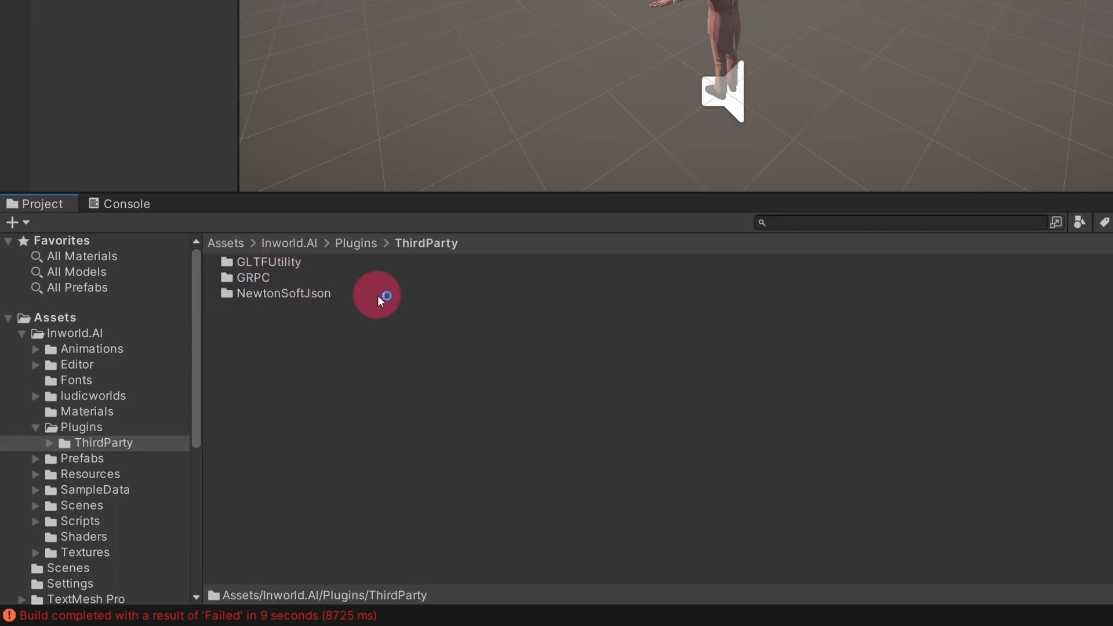
pyautogui.click(283, 293)
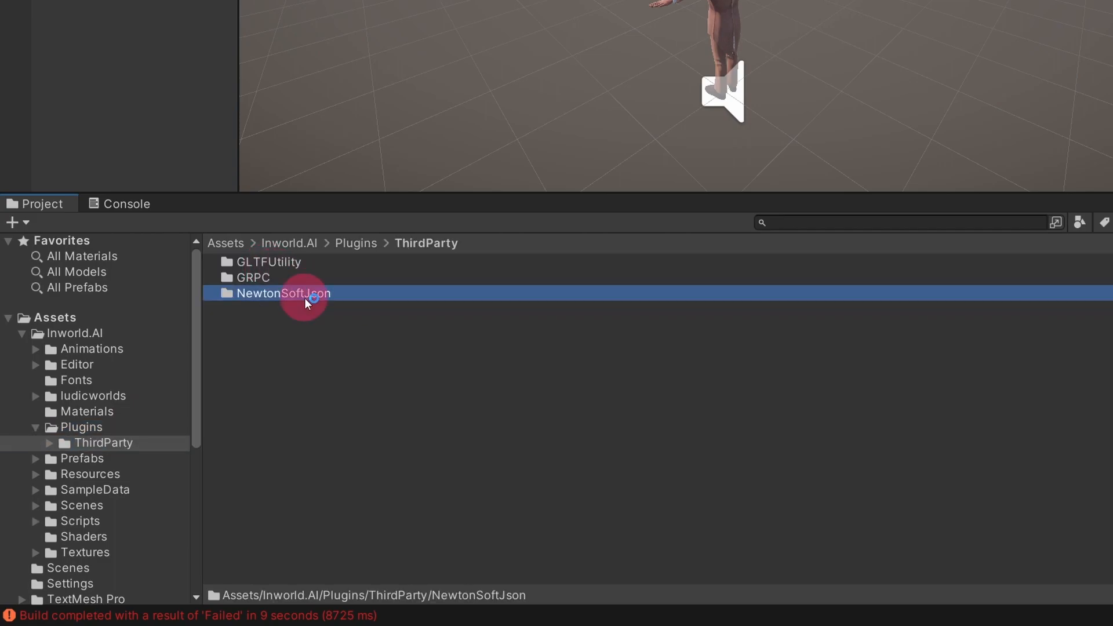
pyautogui.rightClick(283, 293)
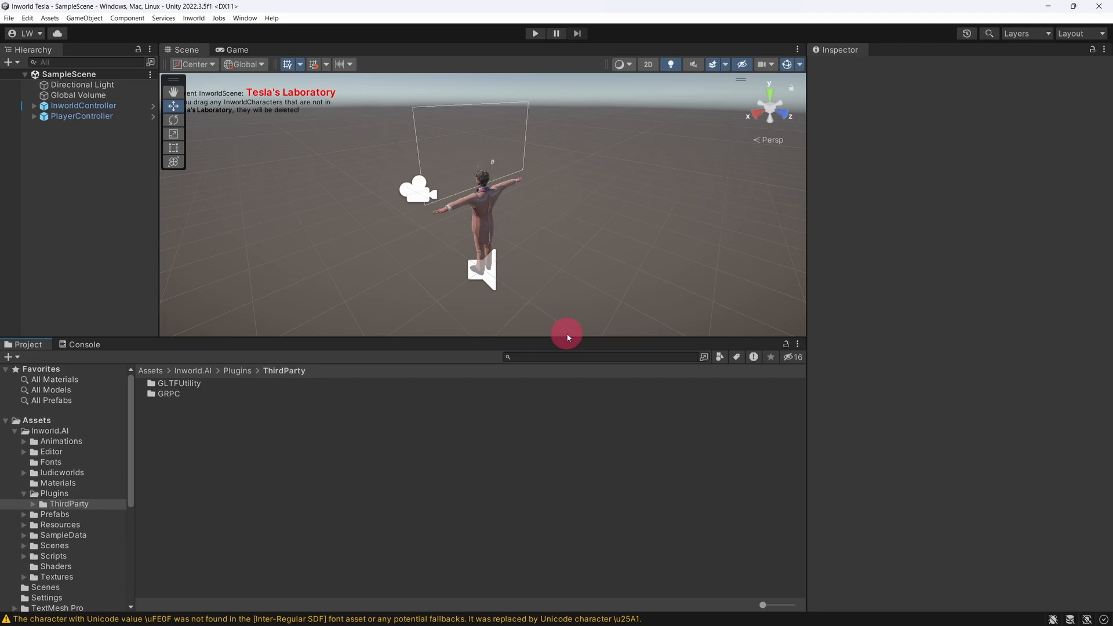
pyautogui.click(244, 18)
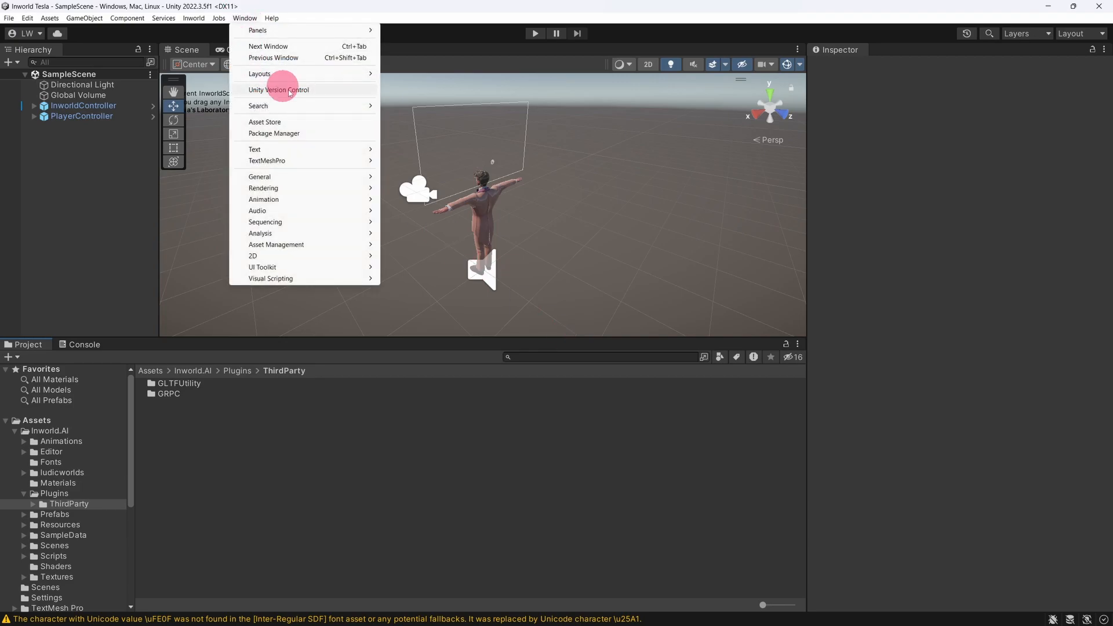
# Step: Add the com.unity.nuget.newtonsoft-json package by name in Package Manager, then reopen Build Settings
pyautogui.click(273, 134)
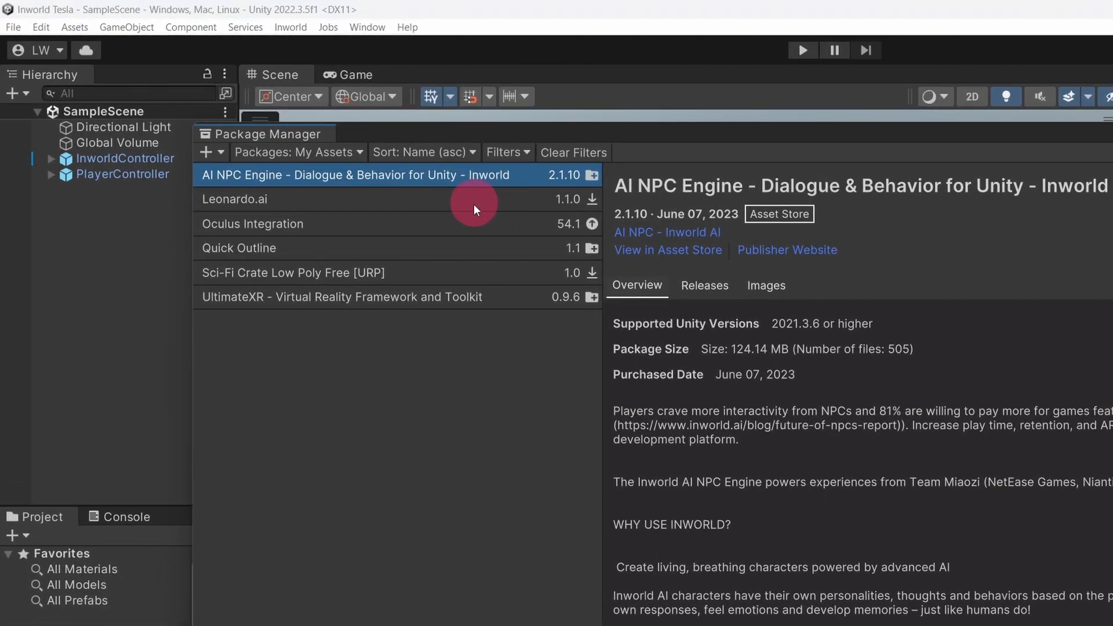
pyautogui.click(207, 151)
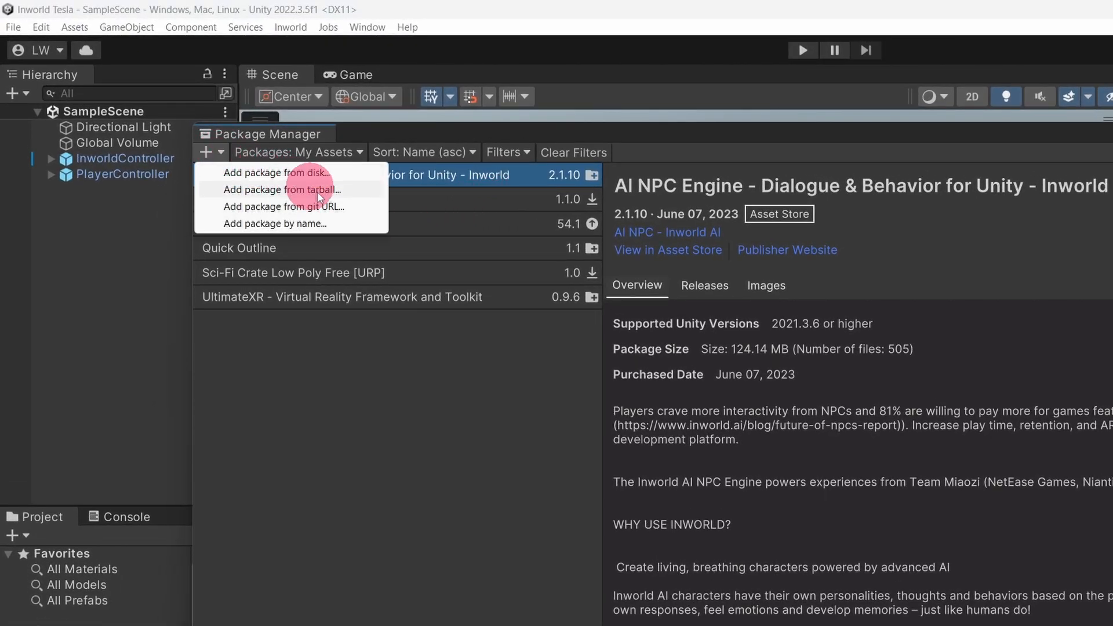
pyautogui.click(273, 223)
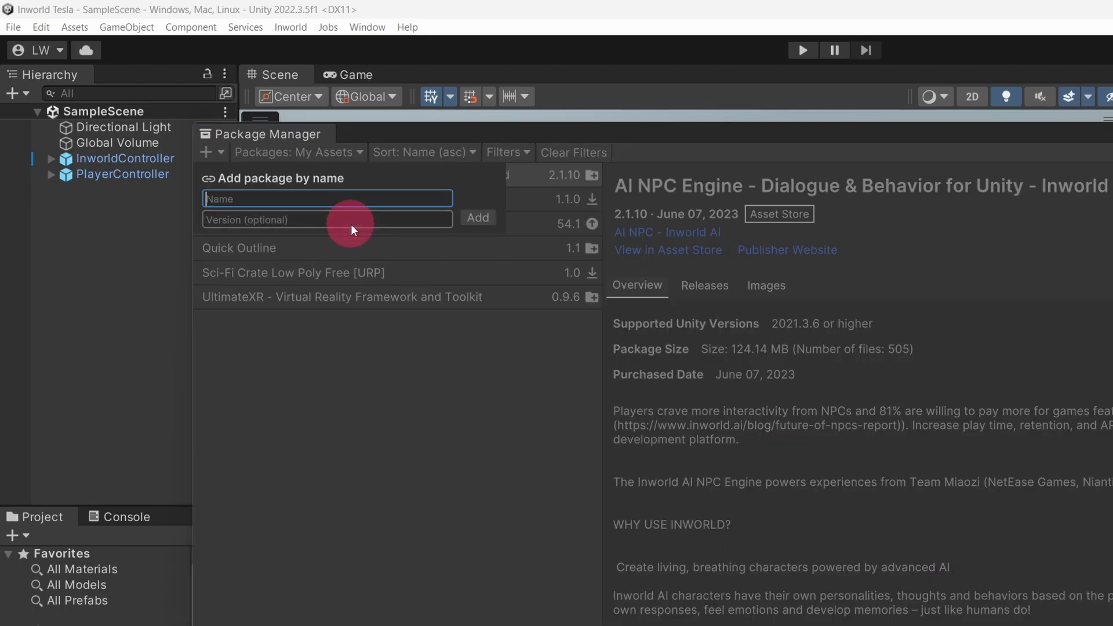
pyautogui.write('com.unity.nuget.newtonsoft-json')
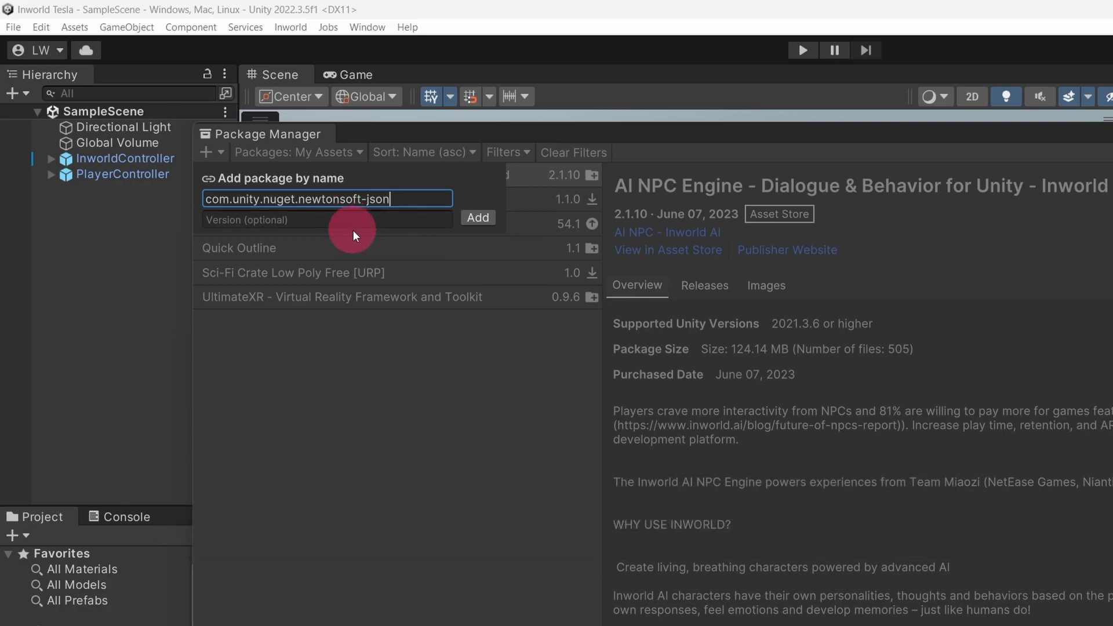
pyautogui.click(477, 217)
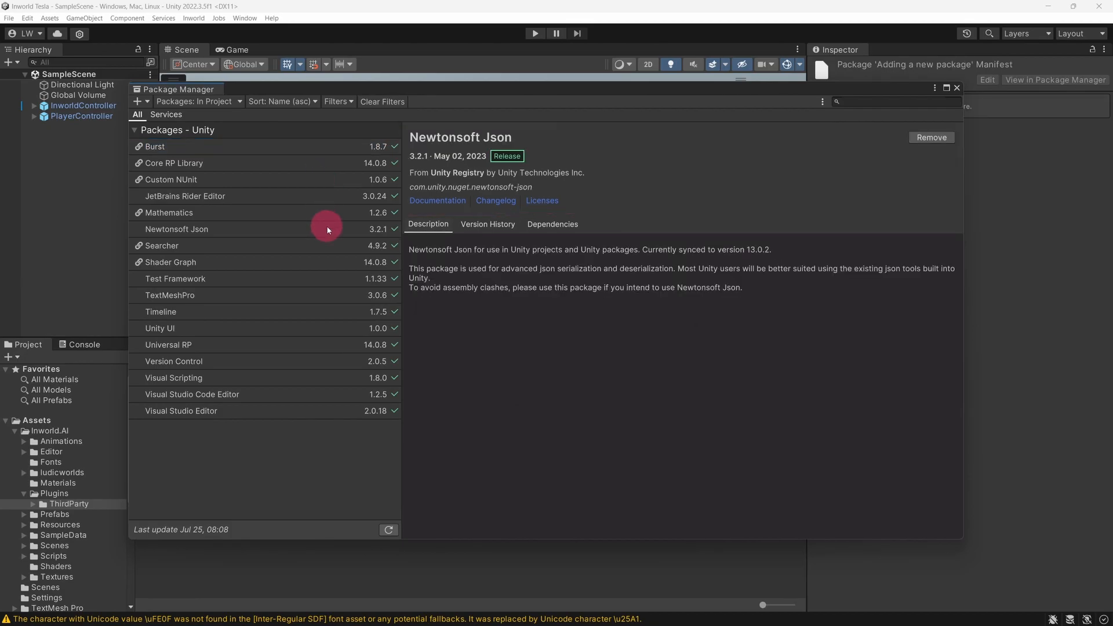
pyautogui.click(956, 88)
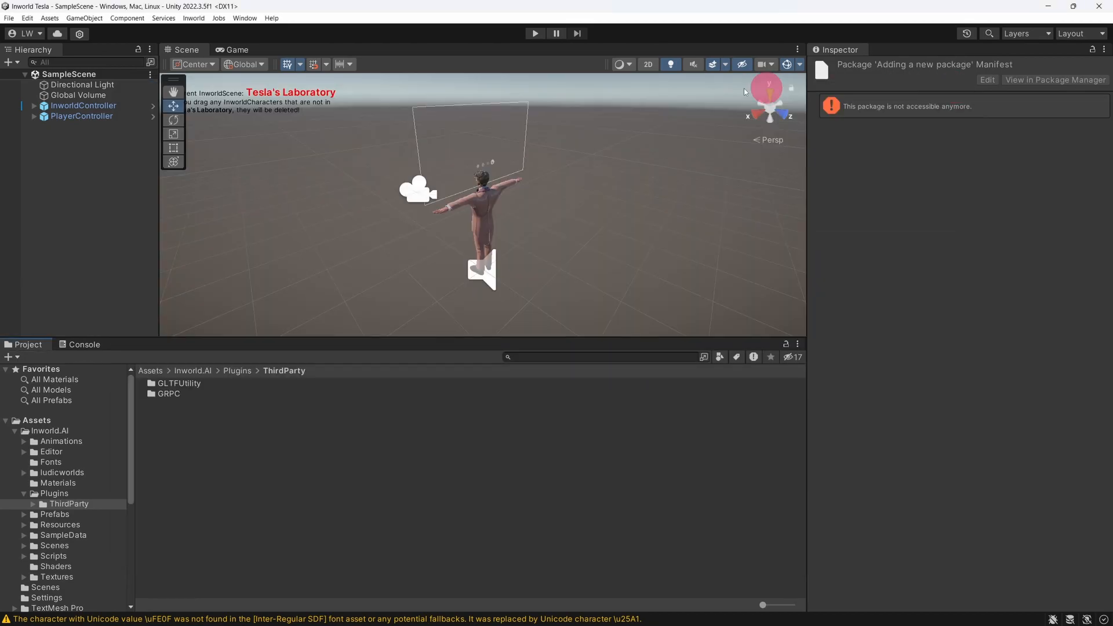
pyautogui.click(9, 18)
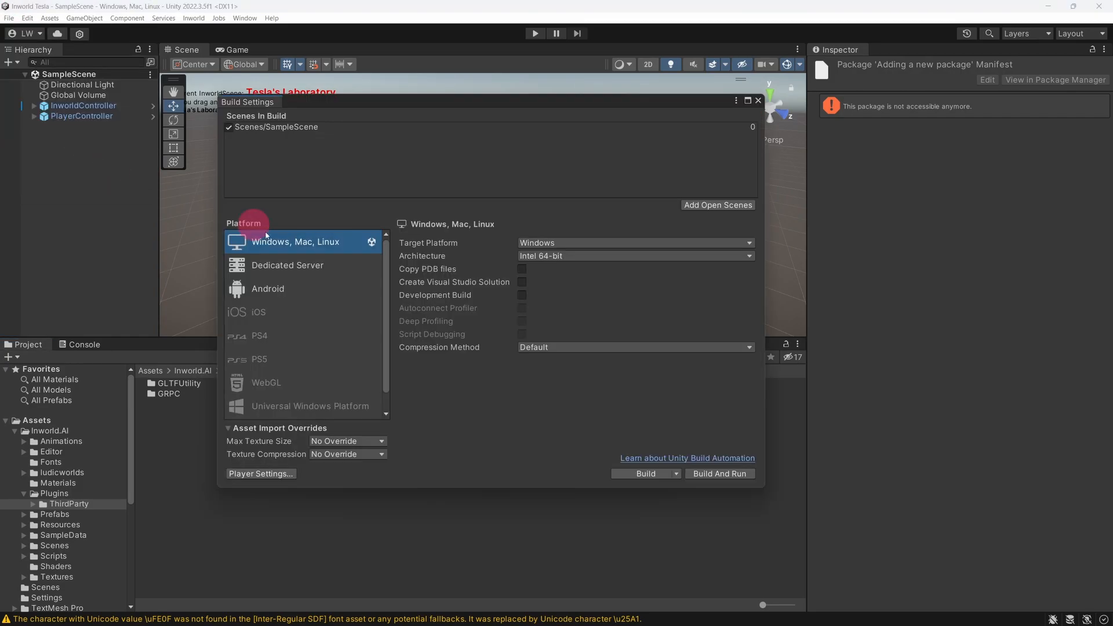